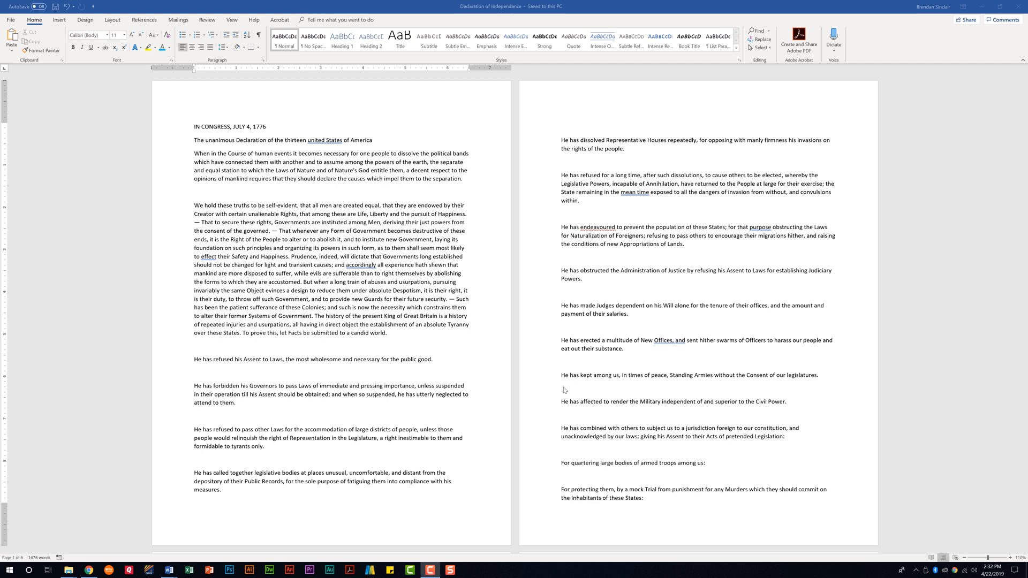
mouse_move(559, 395)
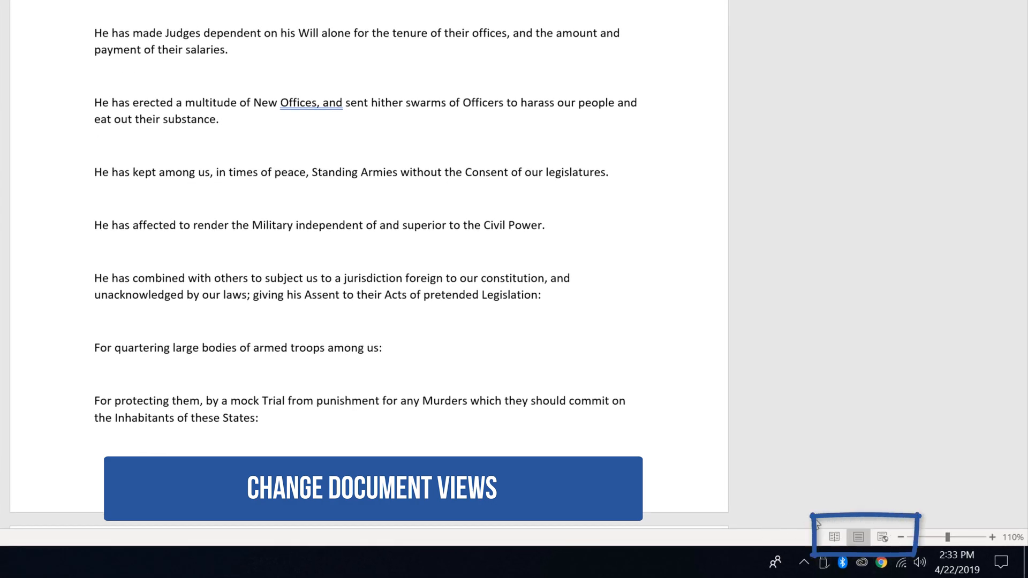
Step: Cycle through Read Mode, Web Layout, Draft and Outline views, returning to Print Layout
click(833, 537)
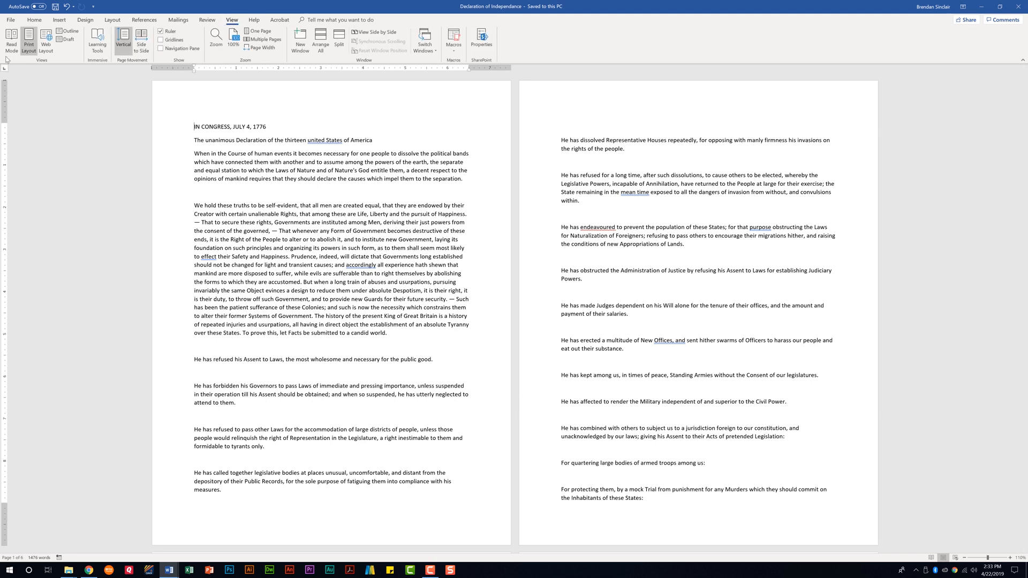
click(12, 38)
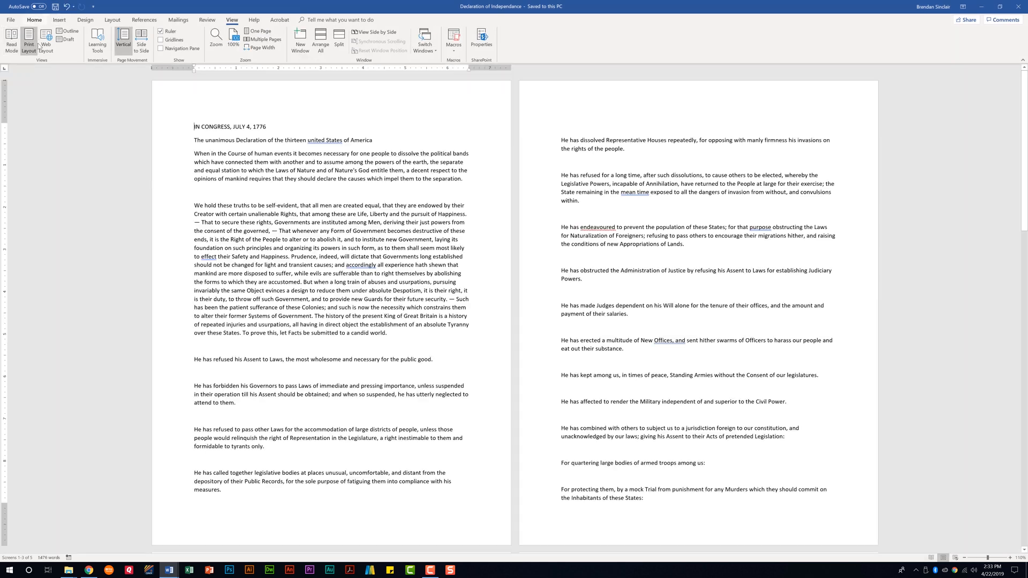
click(46, 39)
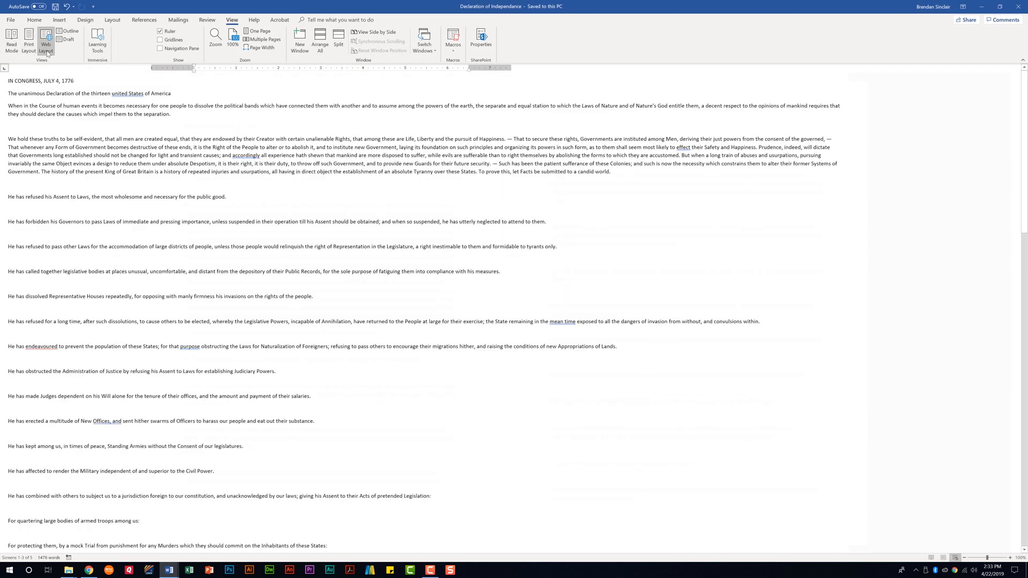
click(44, 39)
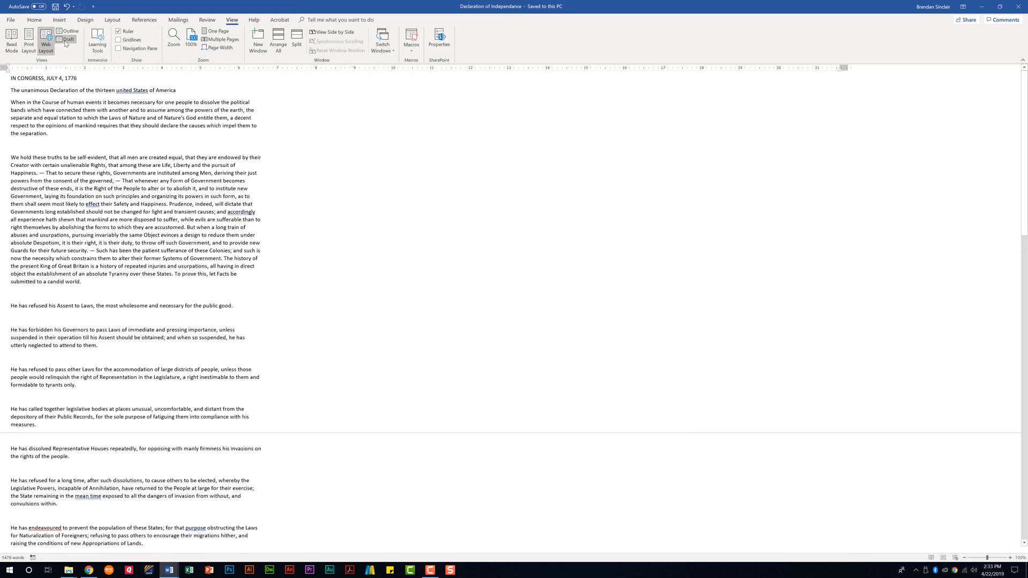
click(70, 31)
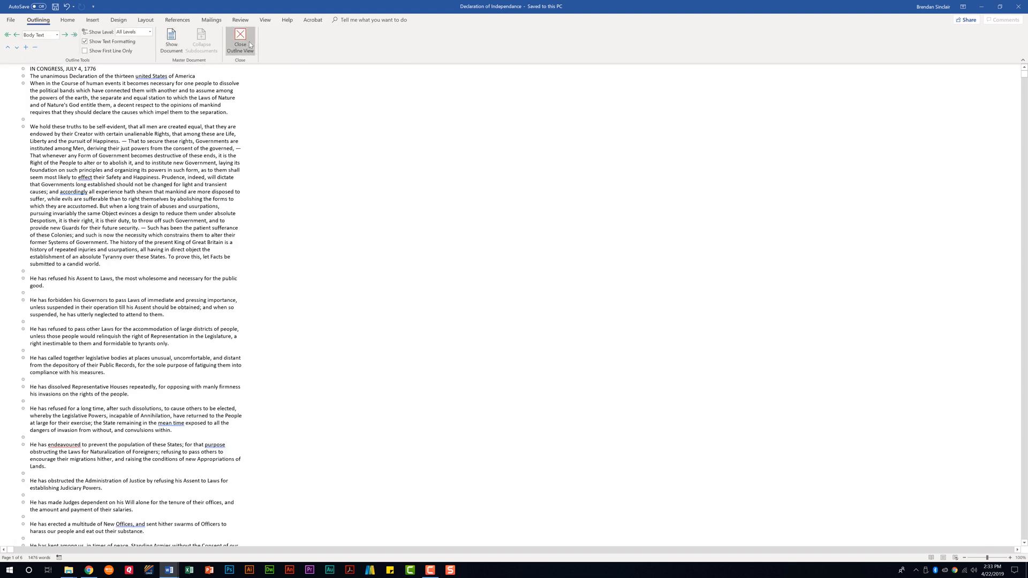
click(240, 41)
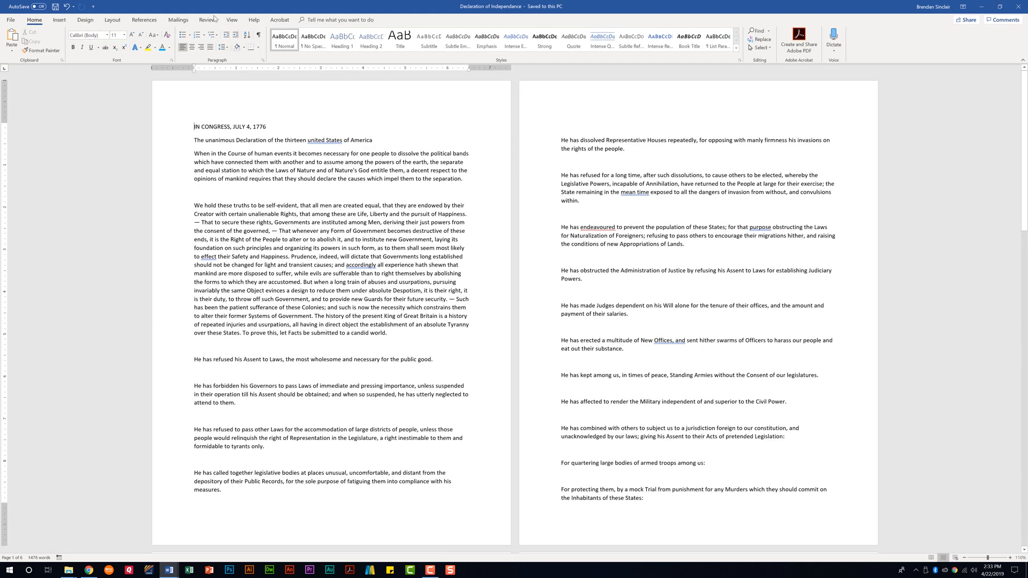
click(231, 20)
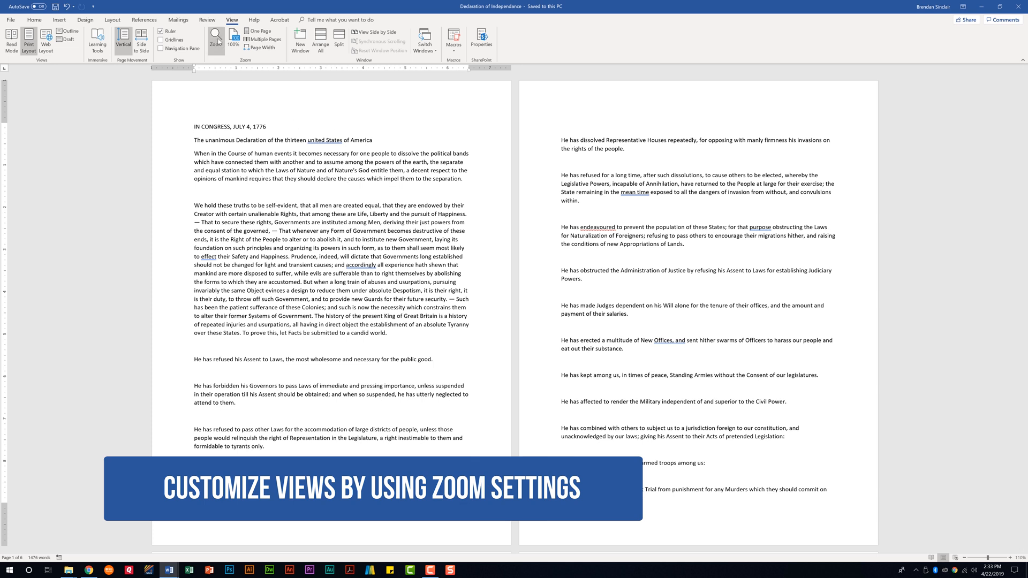
Step: Zoom the declaration to 200%, then back to 100%
click(216, 37)
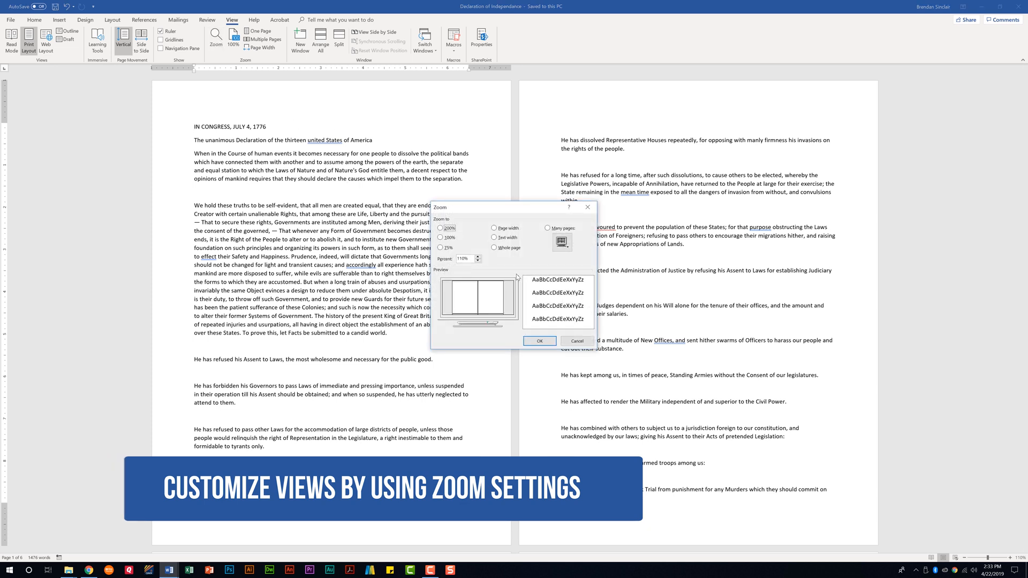
click(440, 228)
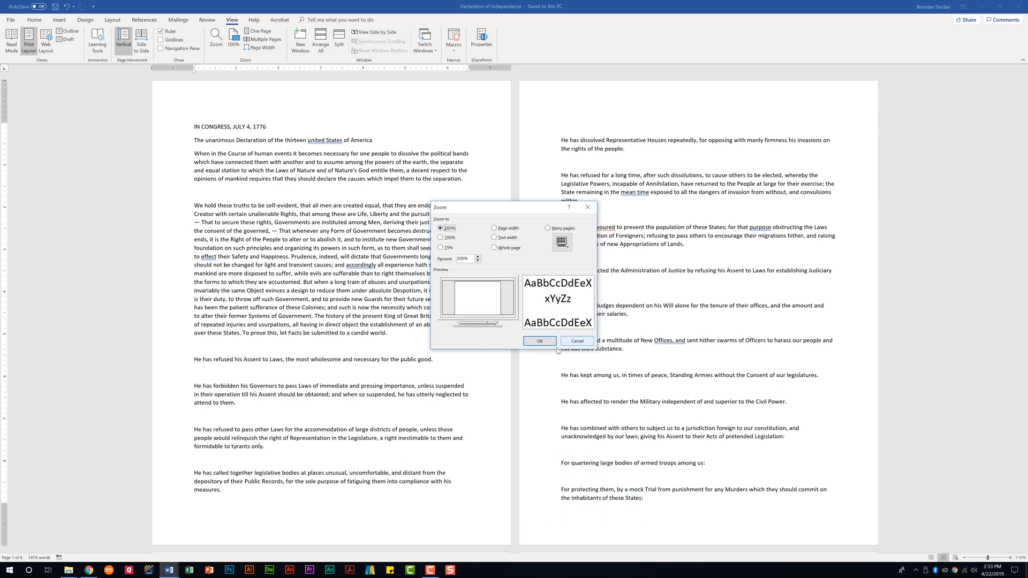
click(539, 341)
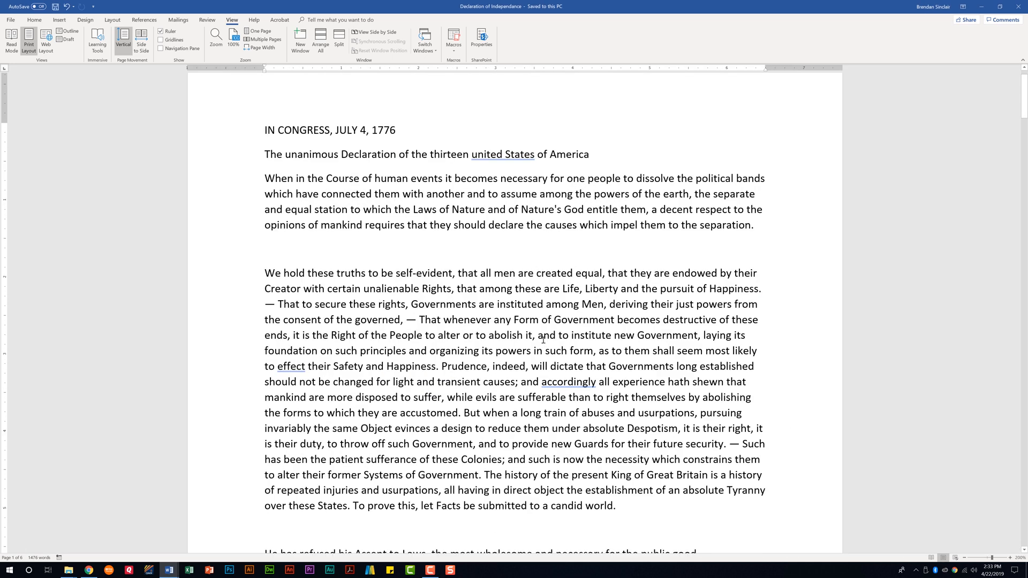
click(263, 39)
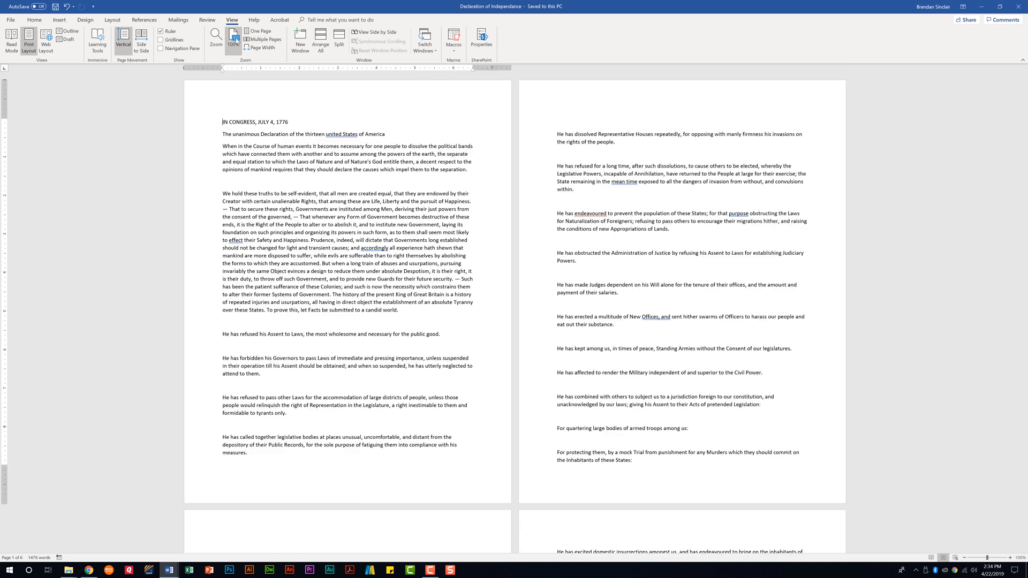
Step: Zoom to show many pages, two rows of four pages
click(215, 38)
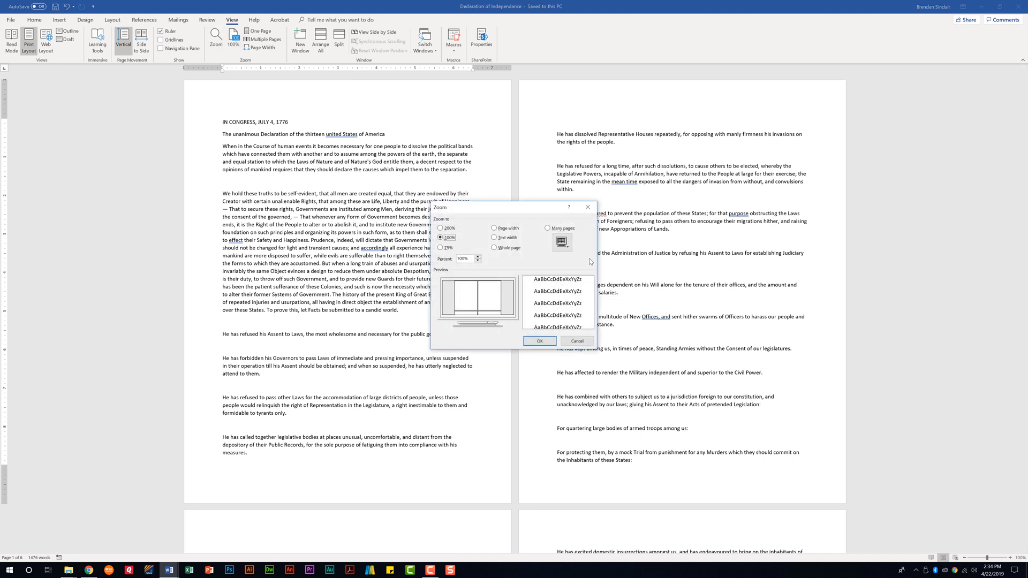
click(549, 228)
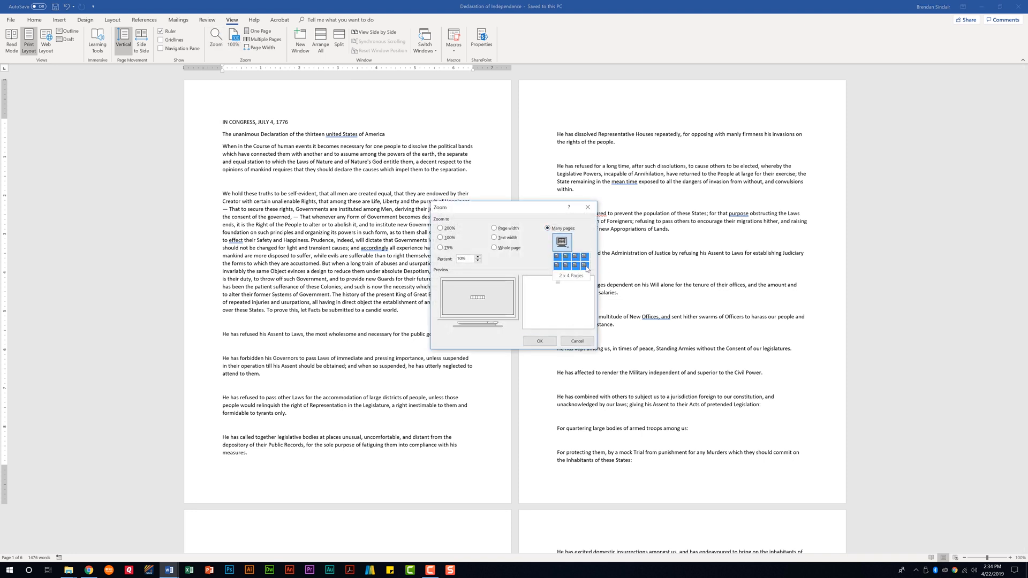
click(562, 242)
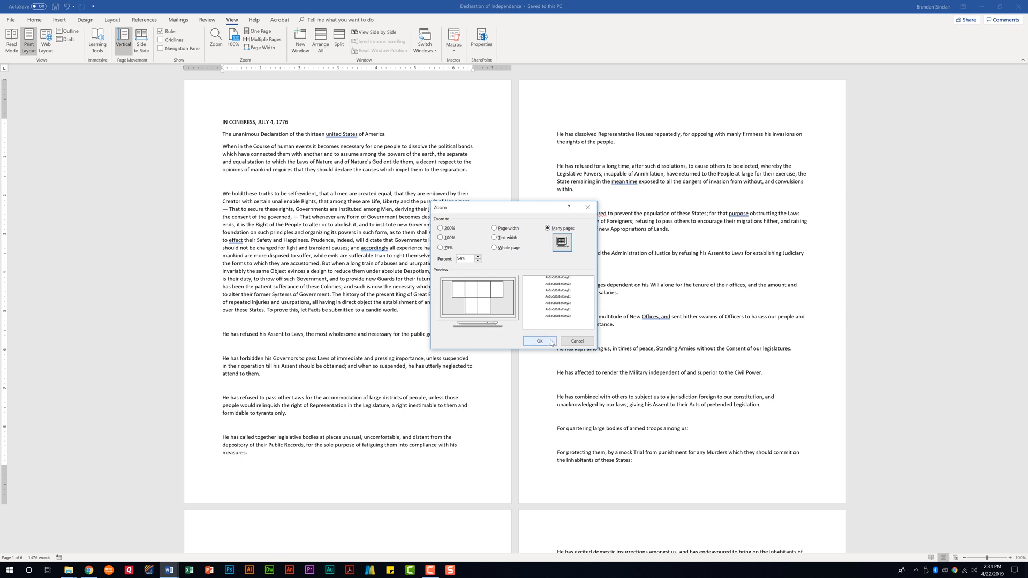
click(539, 341)
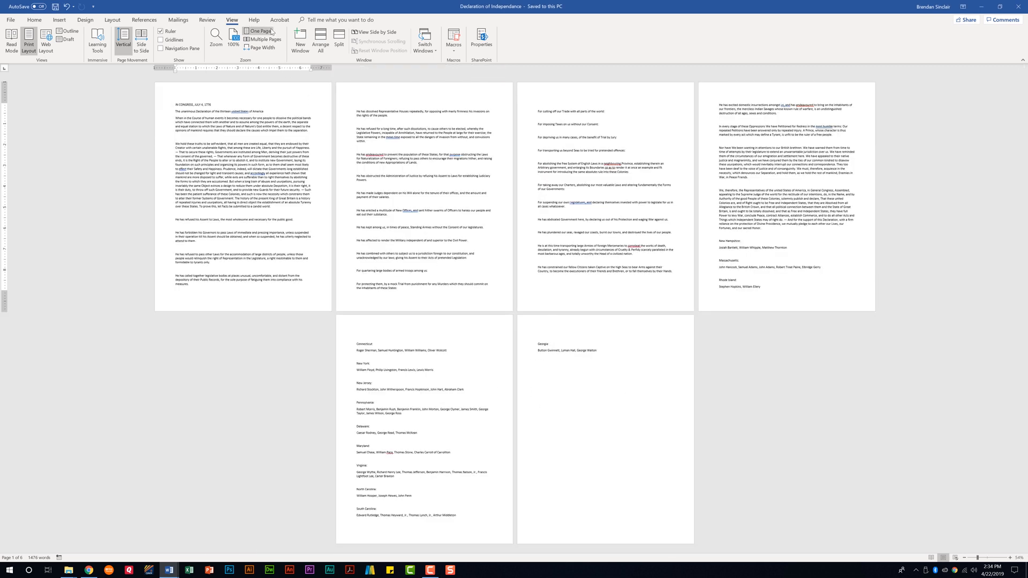
Step: Switch through One Page, Multiple Pages and Page Width, ending at 100% zoom
click(258, 31)
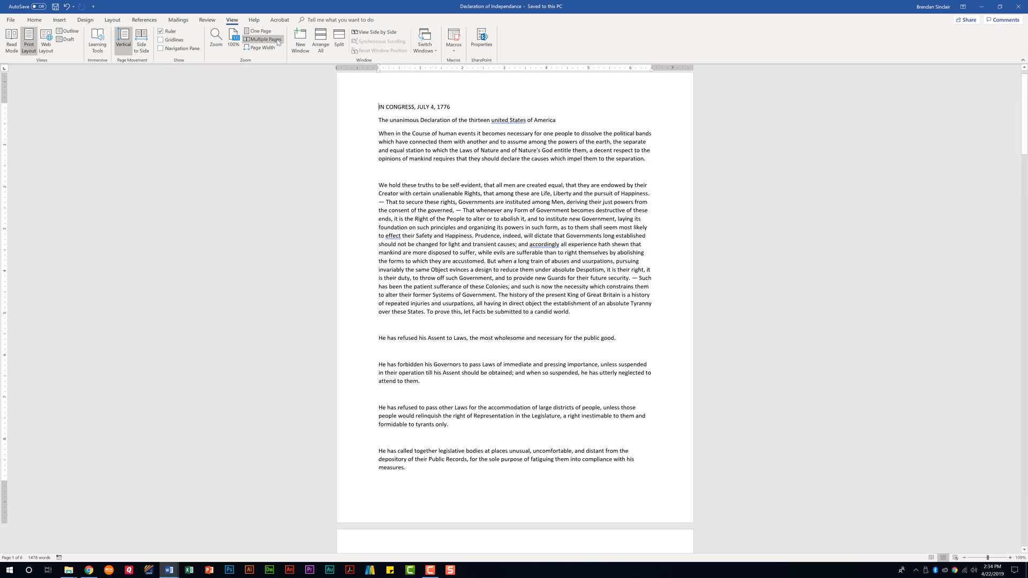
click(259, 47)
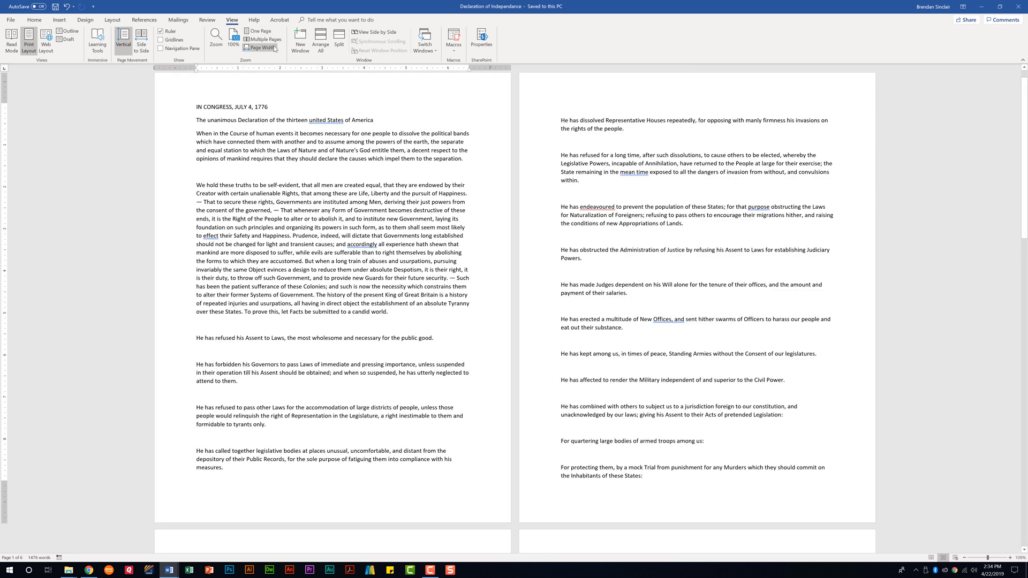
click(260, 47)
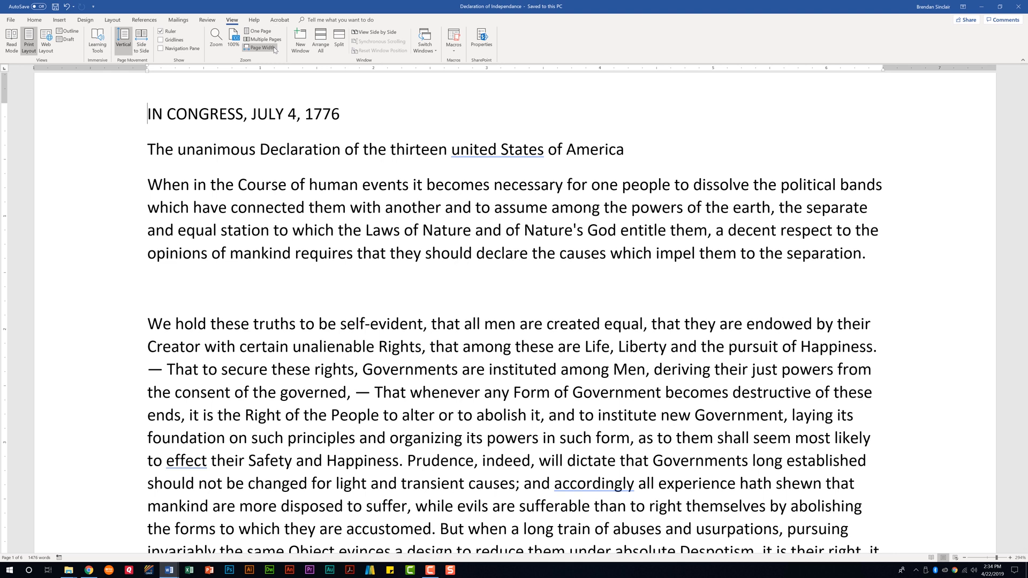
mouse_move(233, 38)
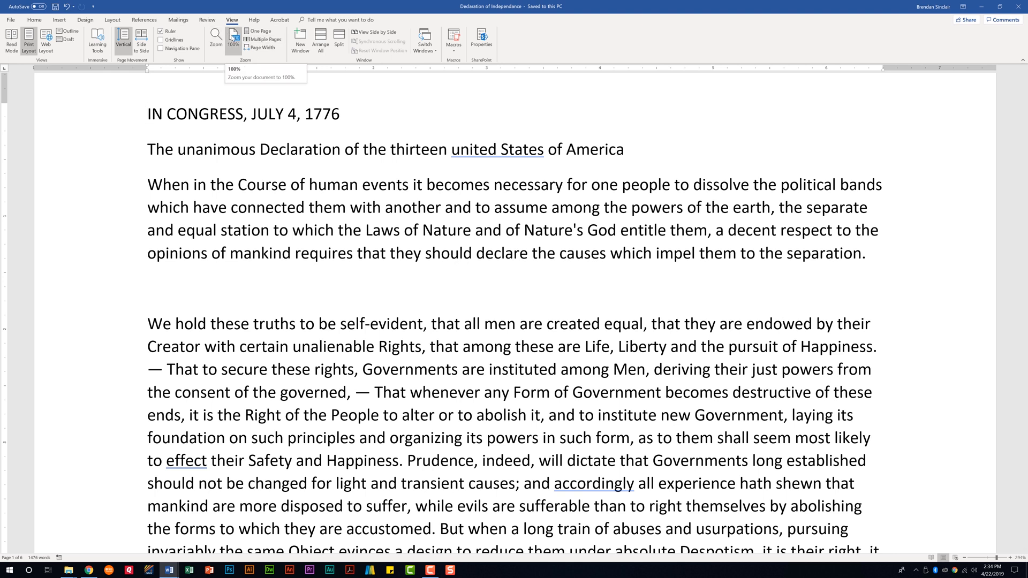
click(262, 39)
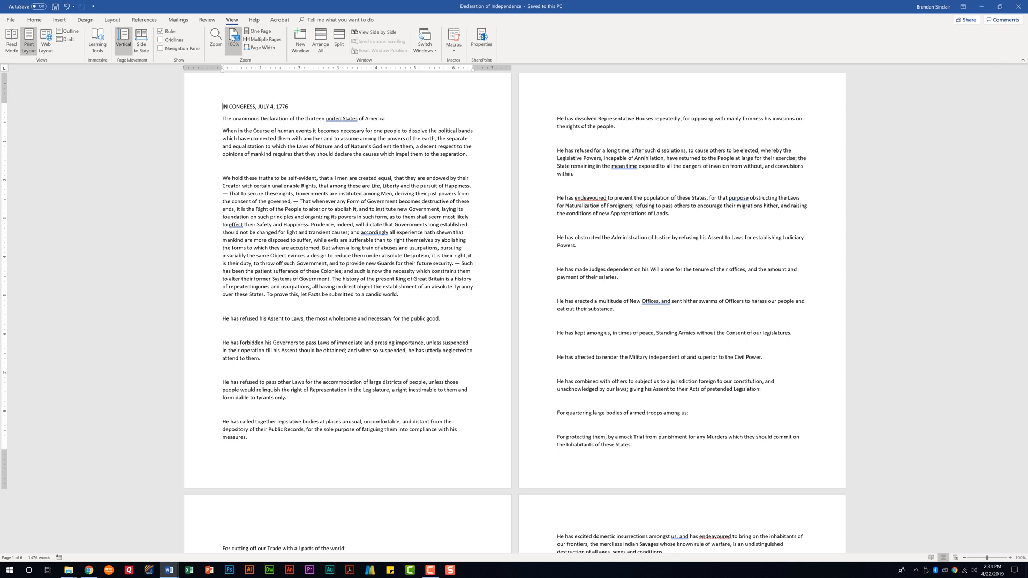
mouse_move(339, 37)
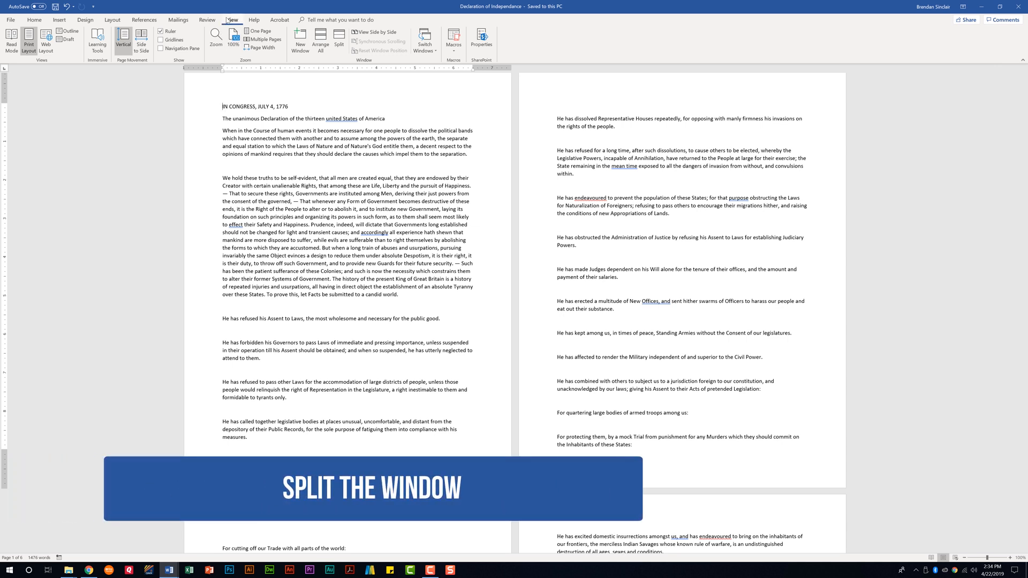
mouse_move(424, 40)
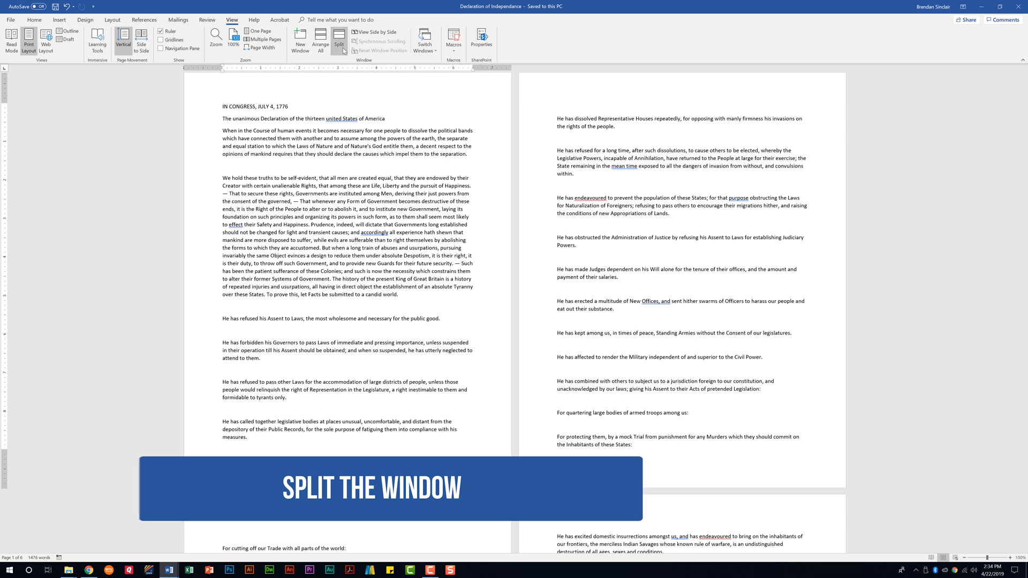
Step: Split the window and scroll the lower pane down to the signers' names
click(339, 39)
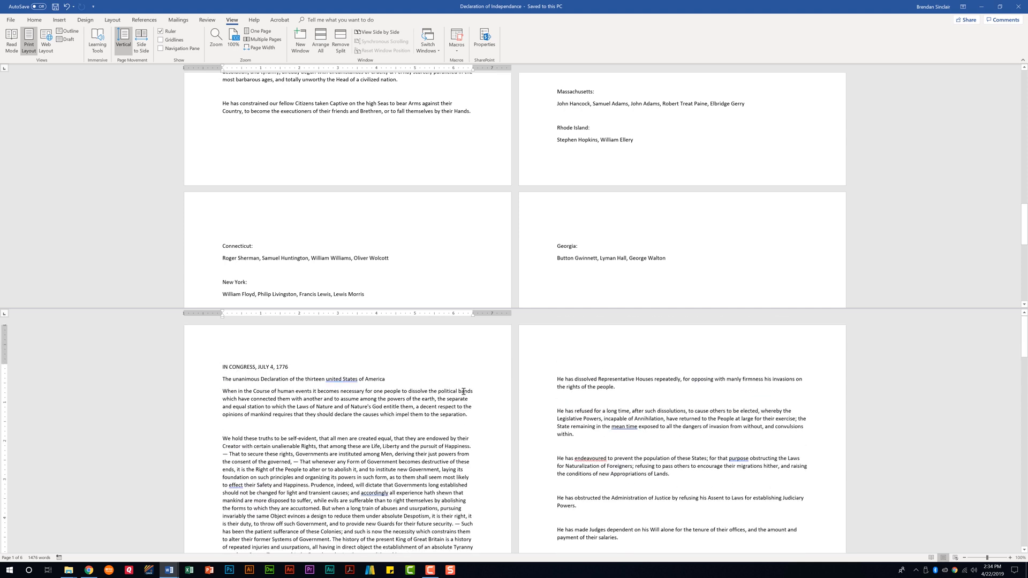
scroll(down, 3)
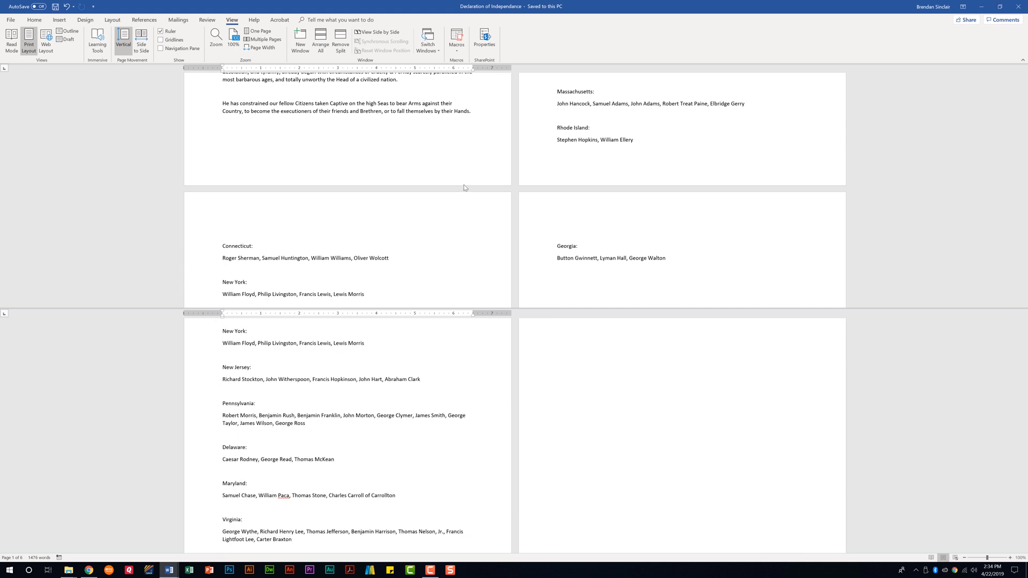
mouse_move(483, 165)
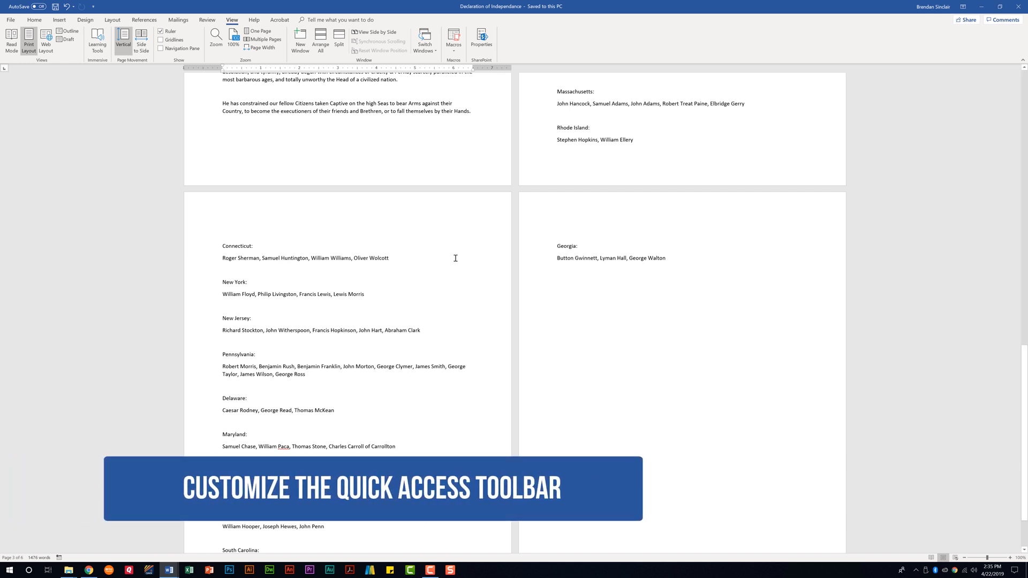
mouse_move(126, 6)
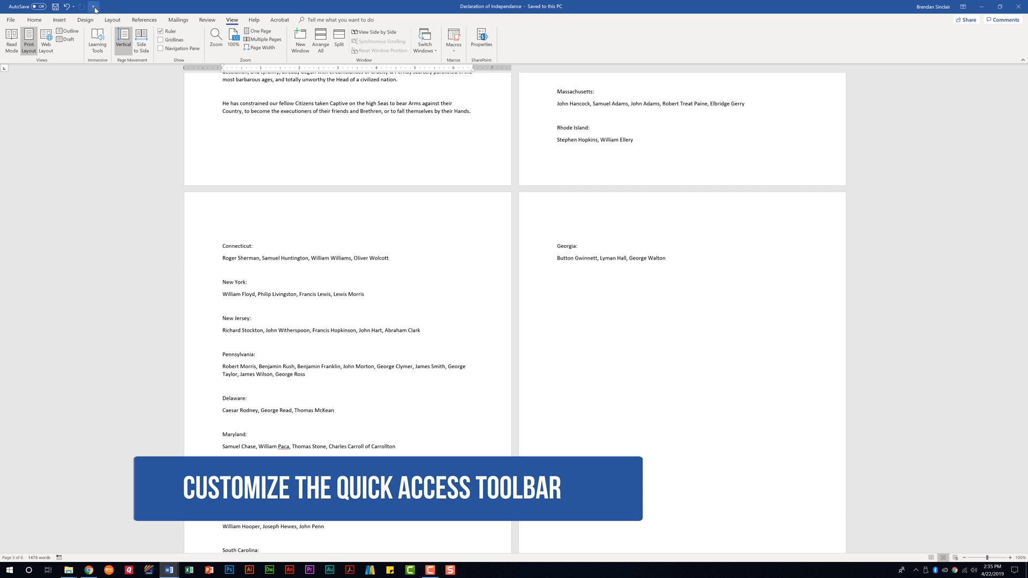
click(94, 6)
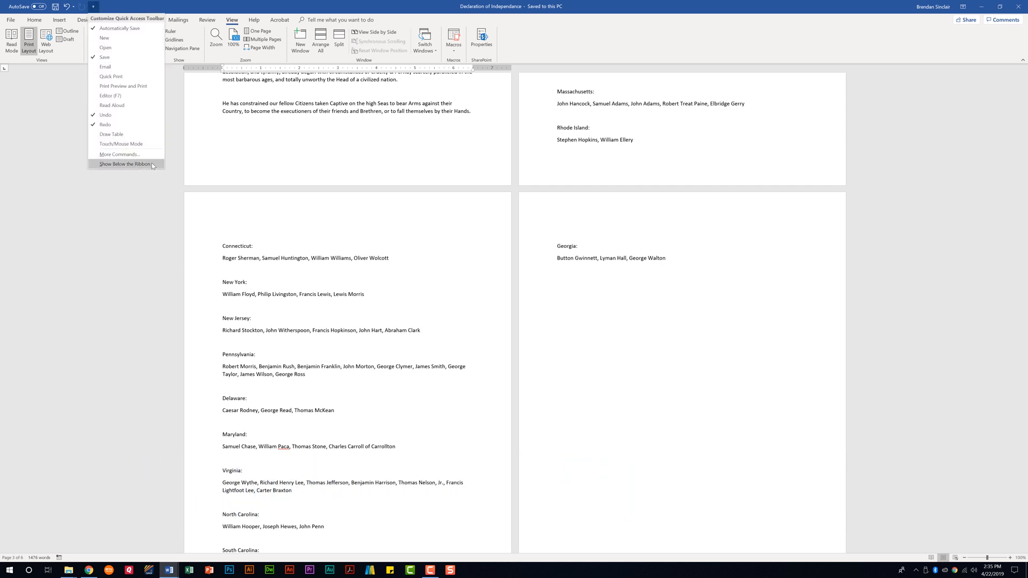
click(125, 163)
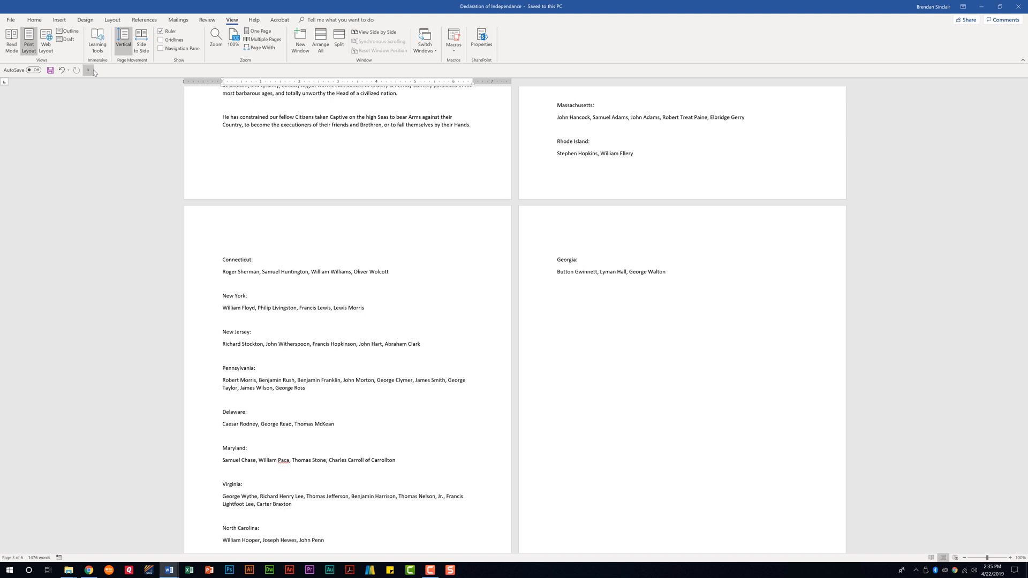
click(88, 70)
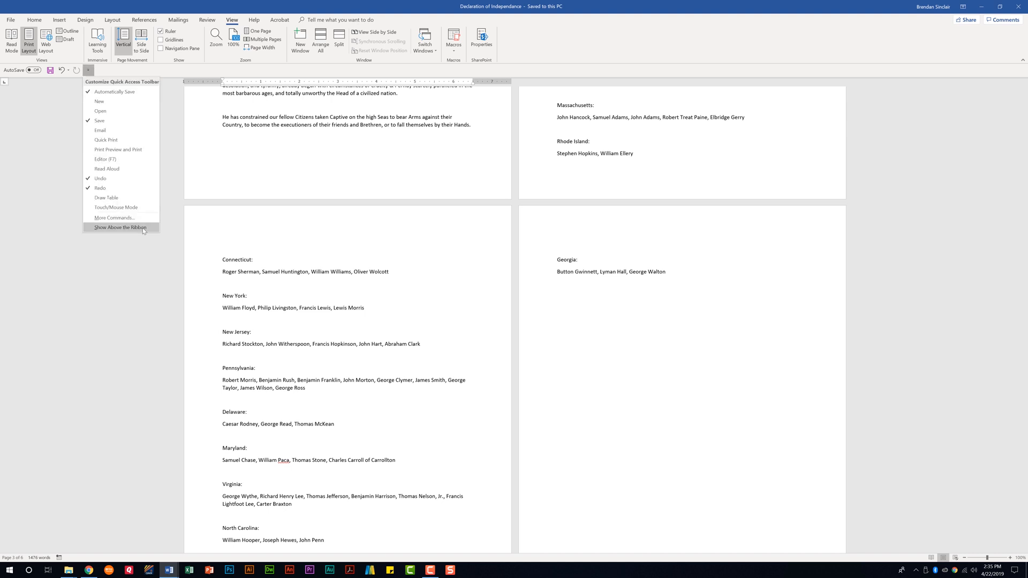
click(120, 227)
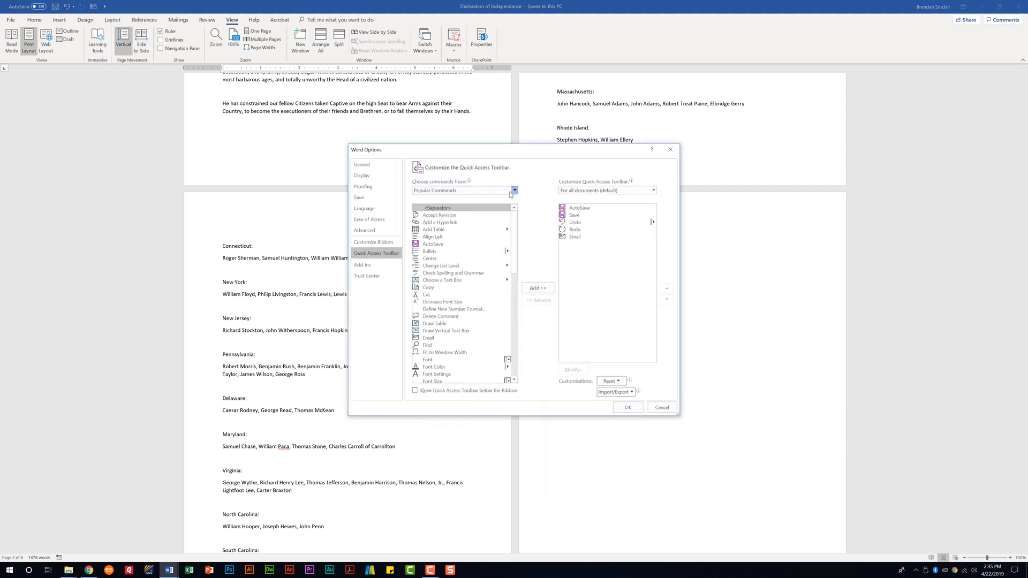
click(514, 190)
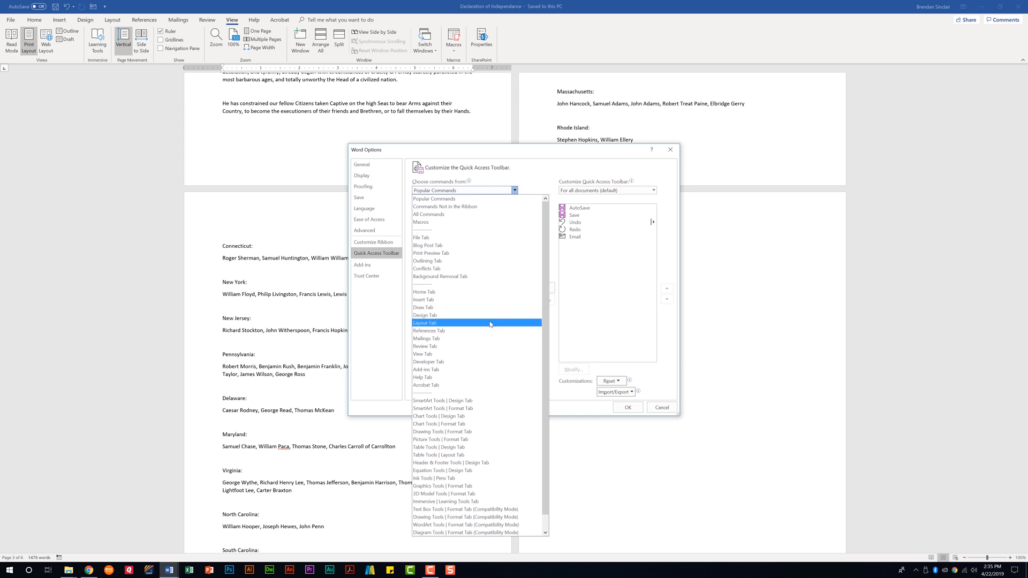
click(450, 462)
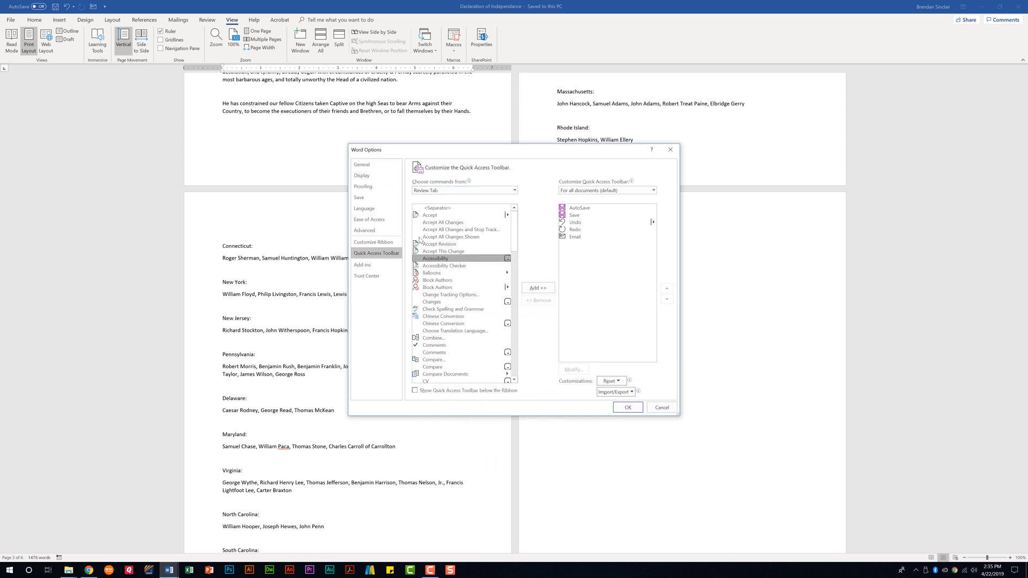
mouse_move(475, 269)
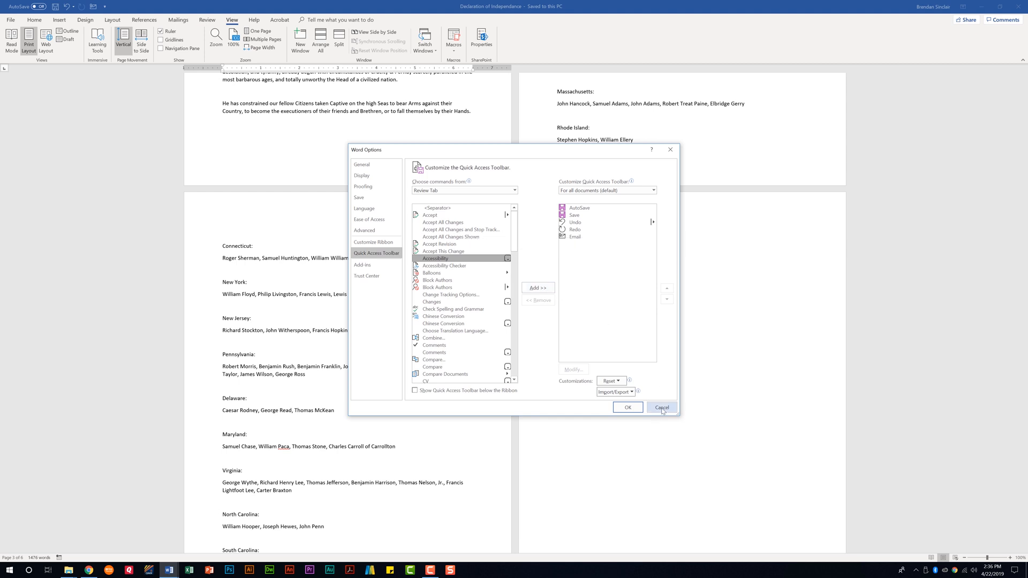
click(661, 407)
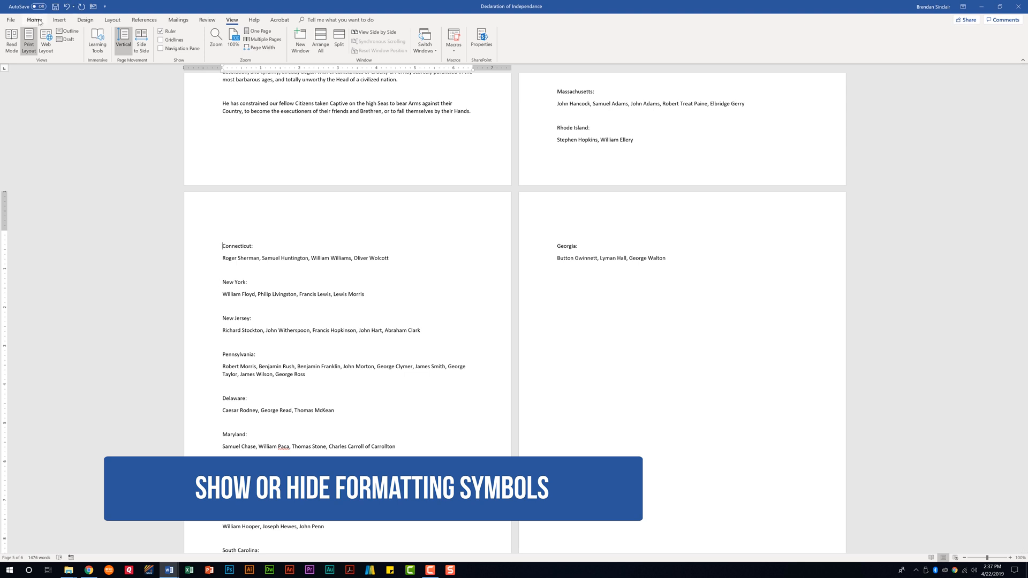
Step: Turn on Show/Hide ¶ from the Home tab to display formatting marks
click(34, 20)
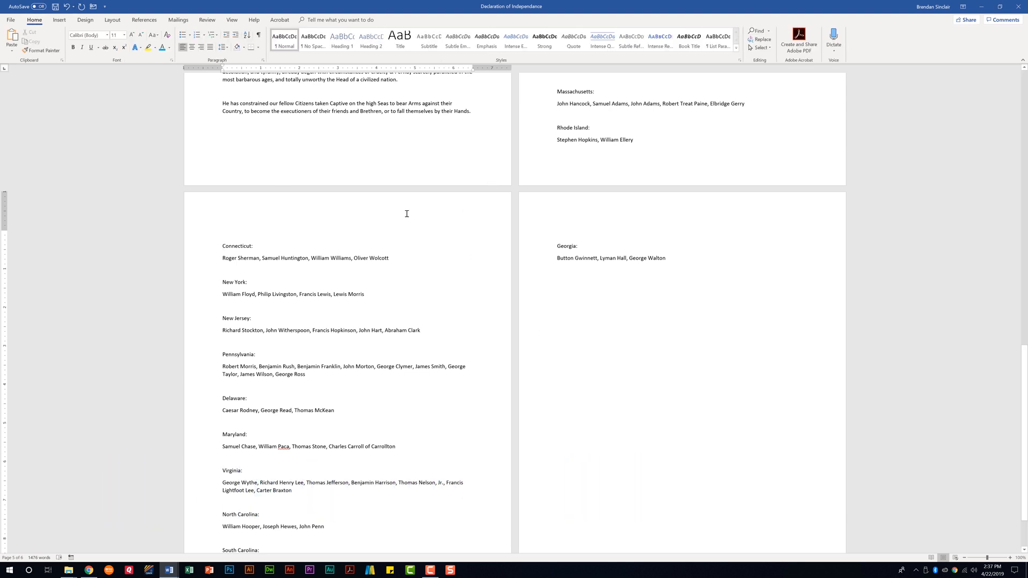
mouse_move(257, 36)
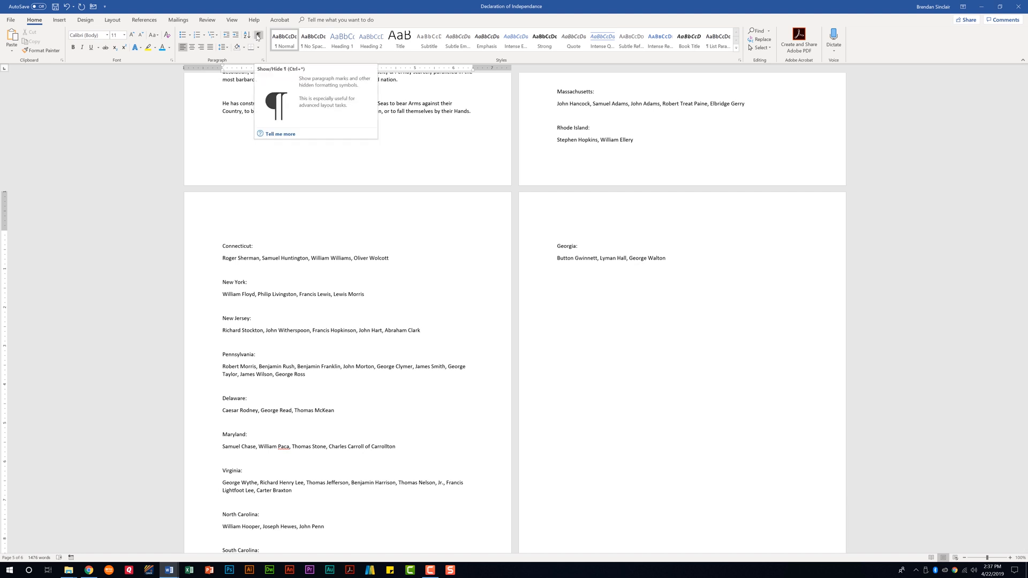
click(257, 36)
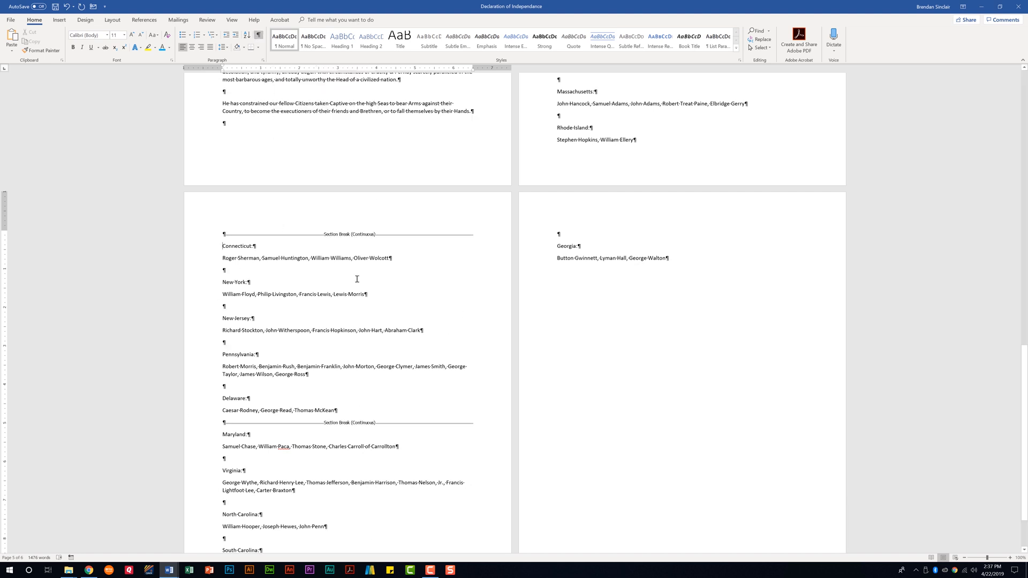
mouse_move(476, 433)
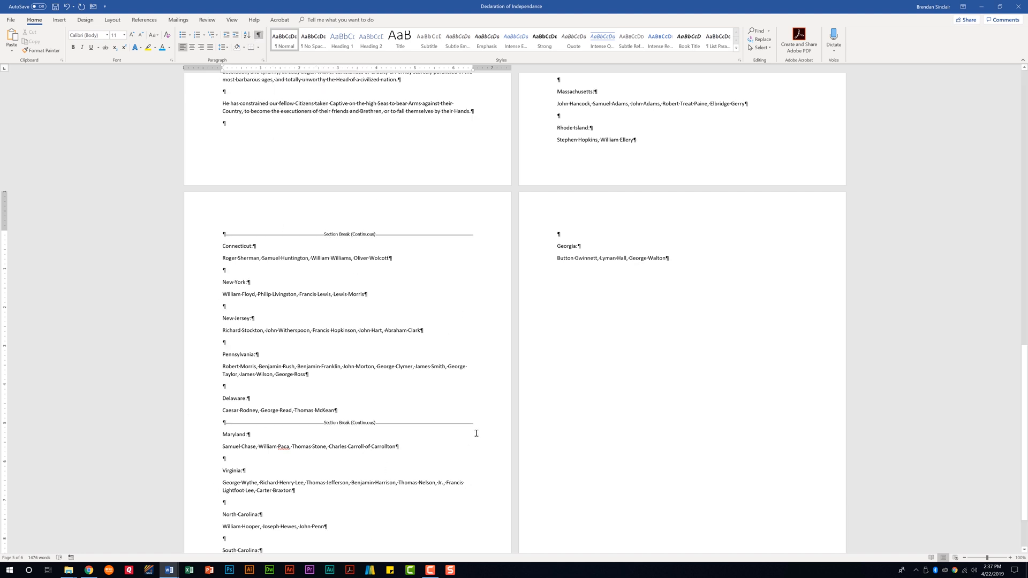
mouse_move(497, 423)
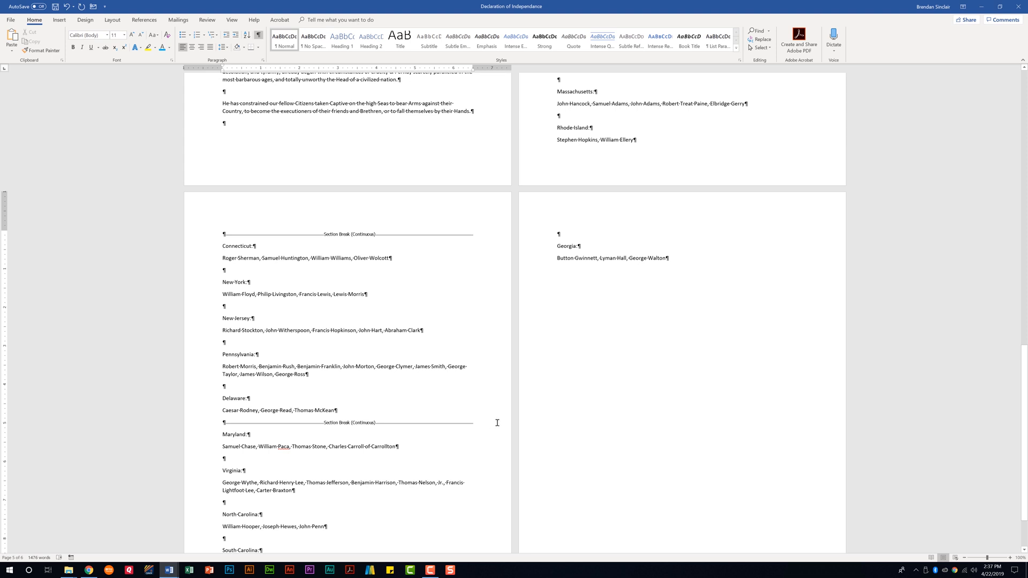
mouse_move(440, 359)
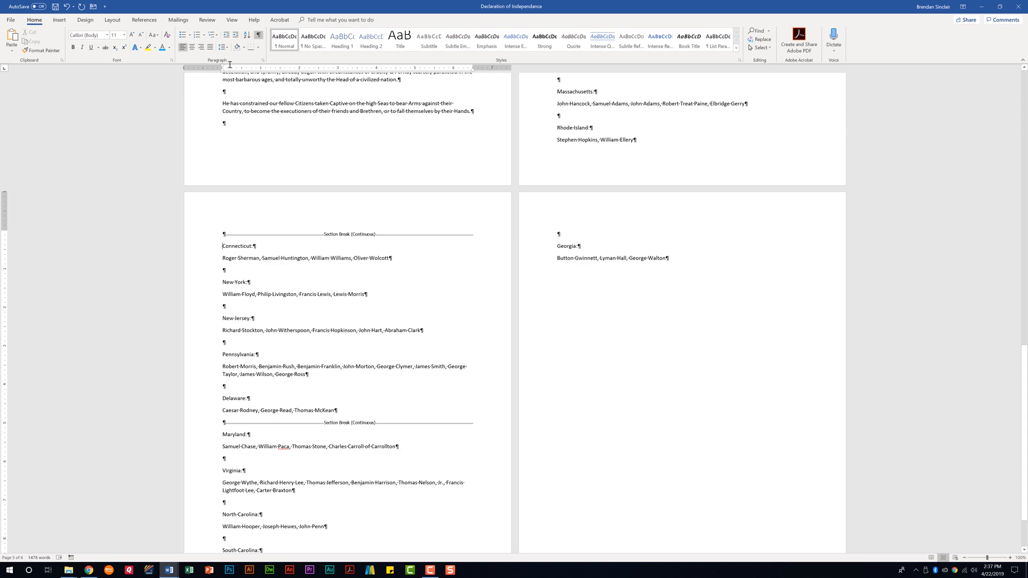
click(11, 20)
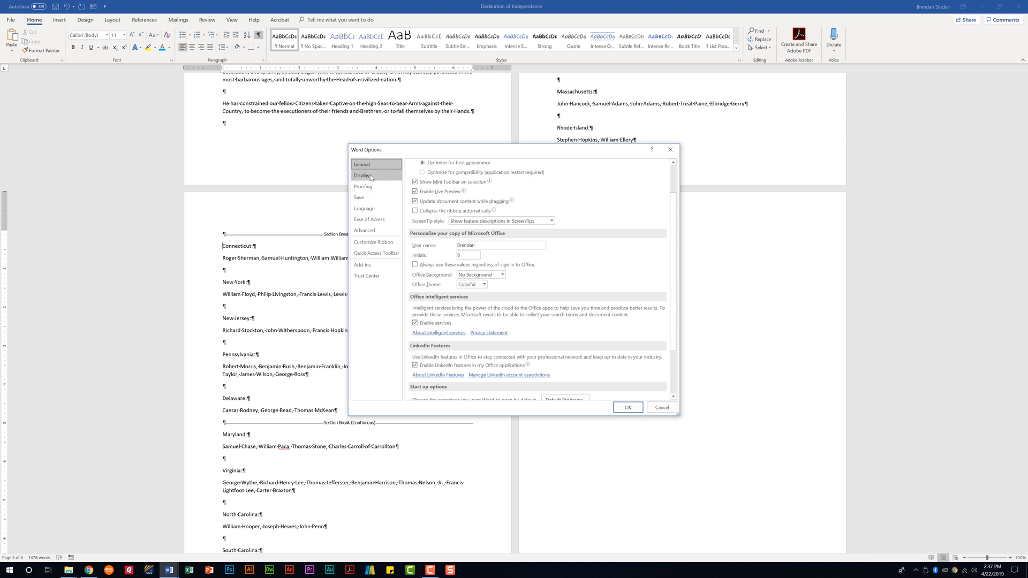
click(362, 175)
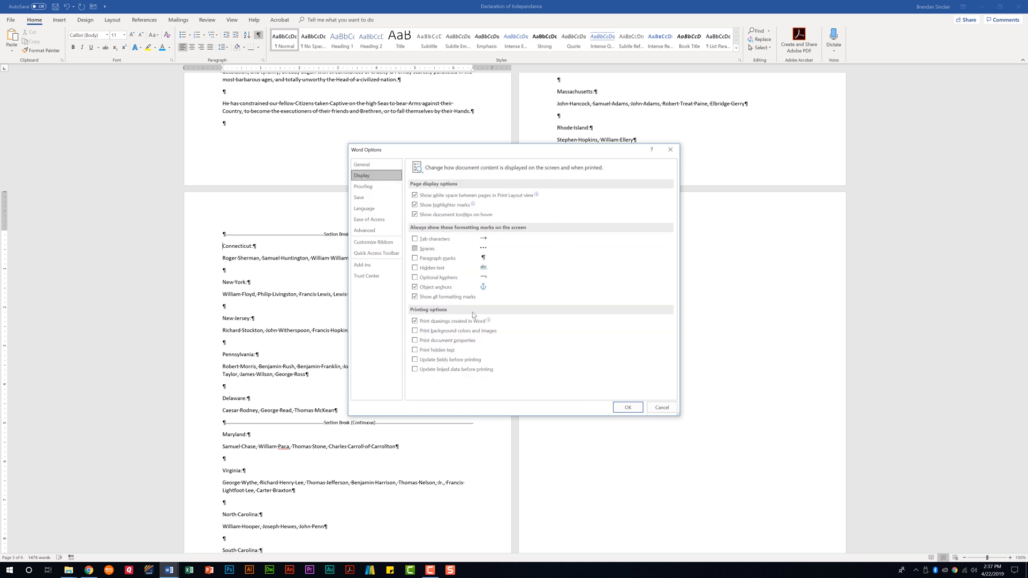
mouse_move(531, 281)
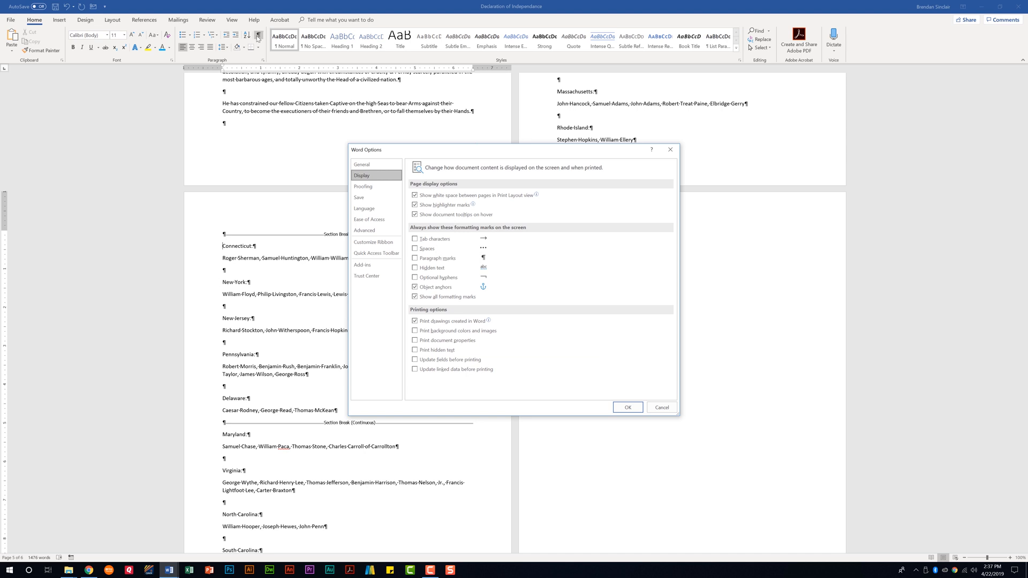
mouse_move(518, 289)
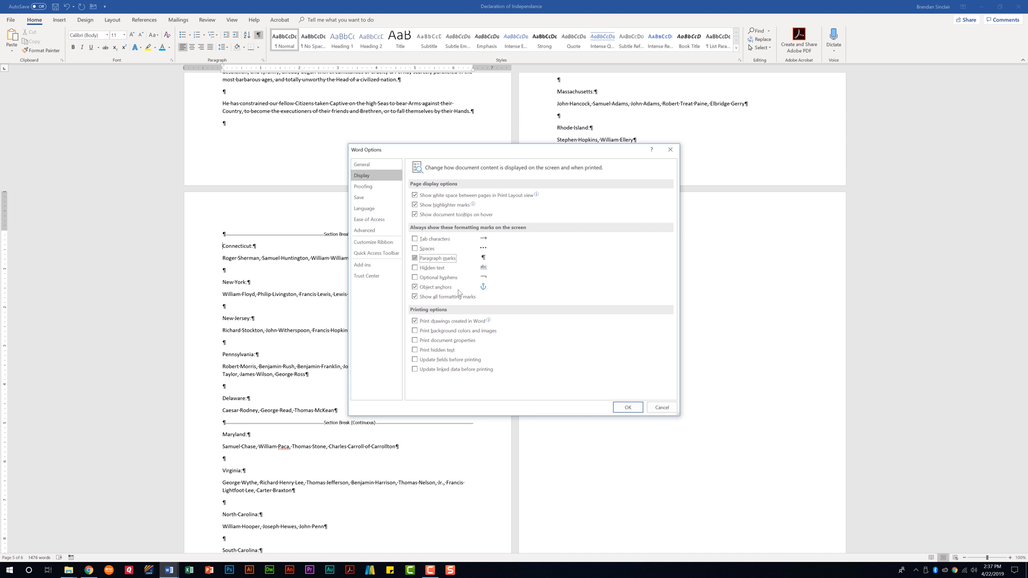
click(627, 407)
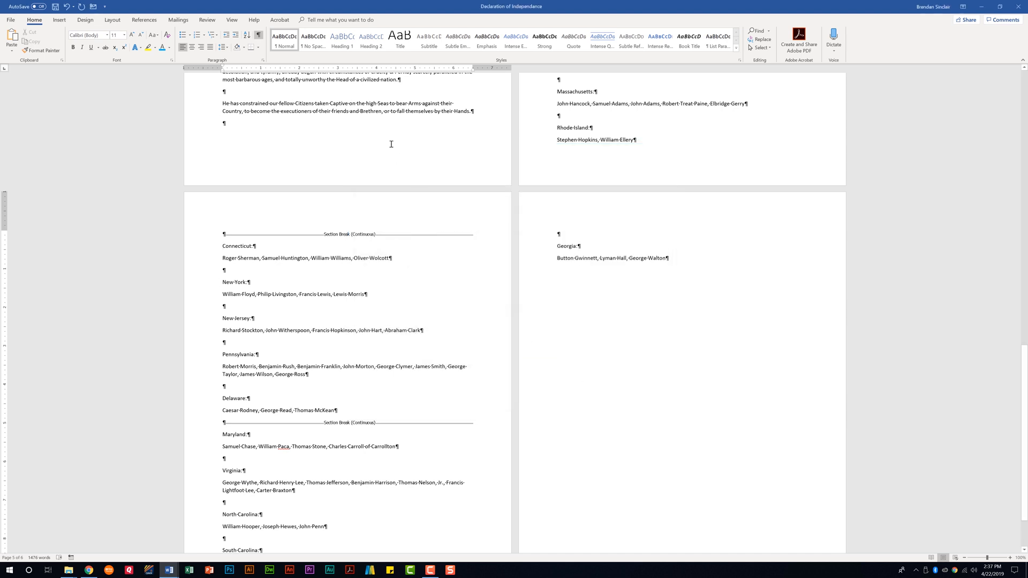
Step: Open the File Info page showing the declaration's properties, dates and author
click(258, 35)
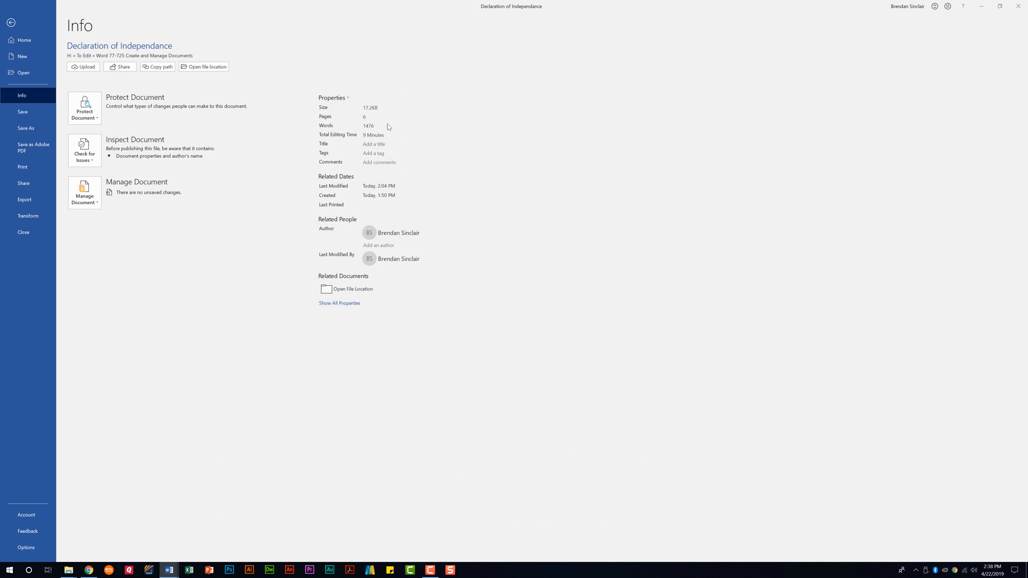
mouse_move(339, 303)
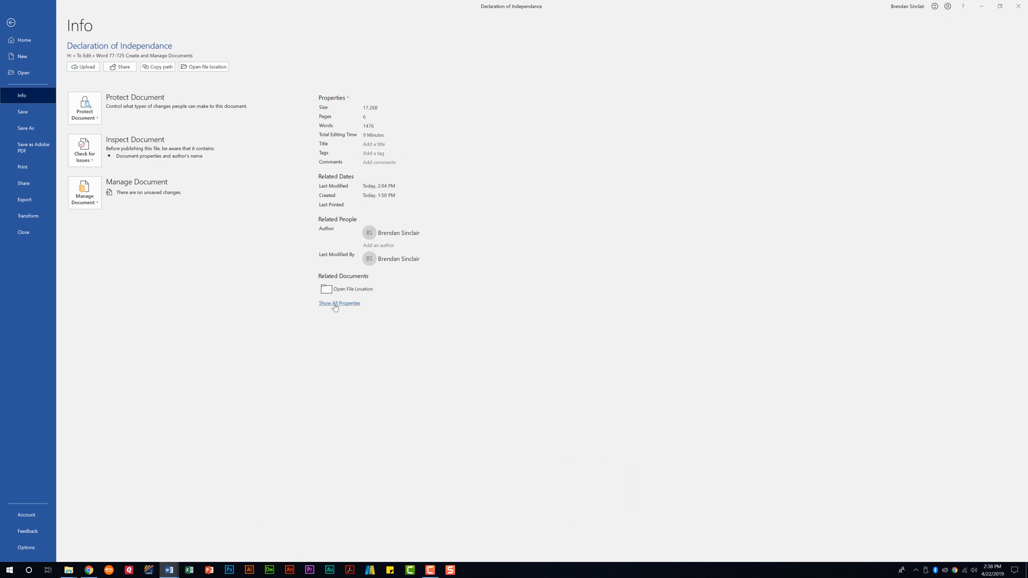
click(339, 303)
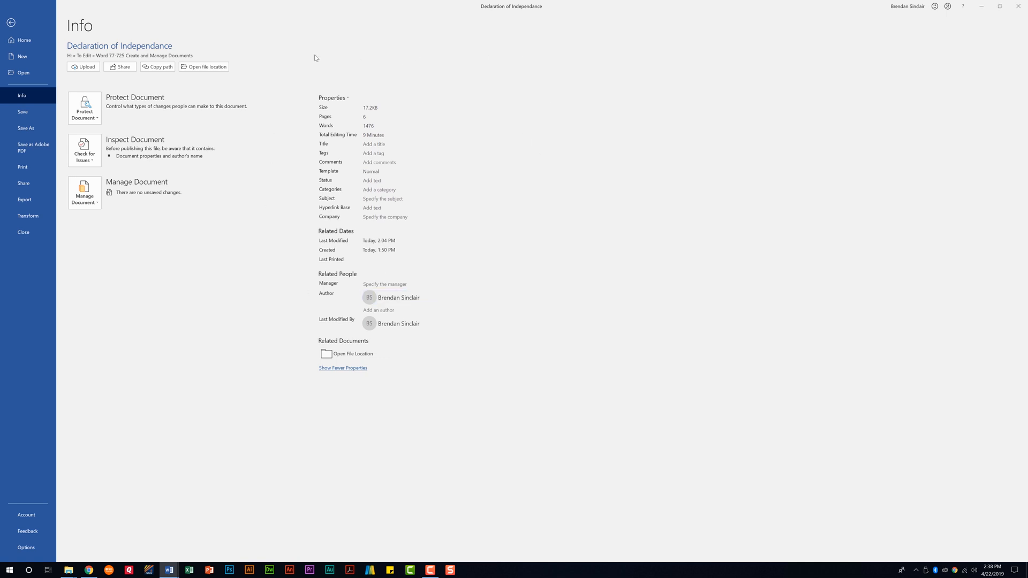
mouse_move(462, 245)
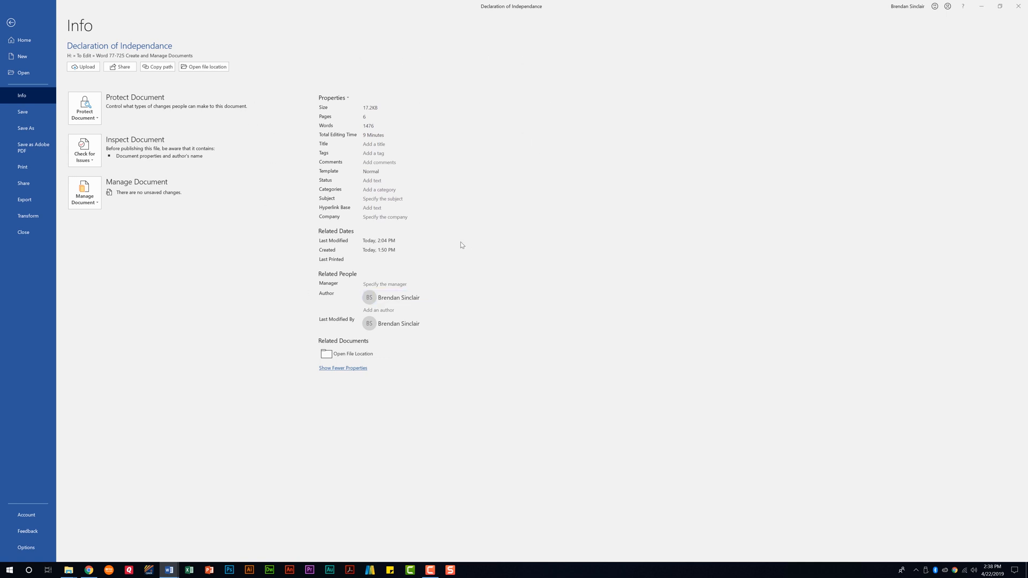
mouse_move(335, 404)
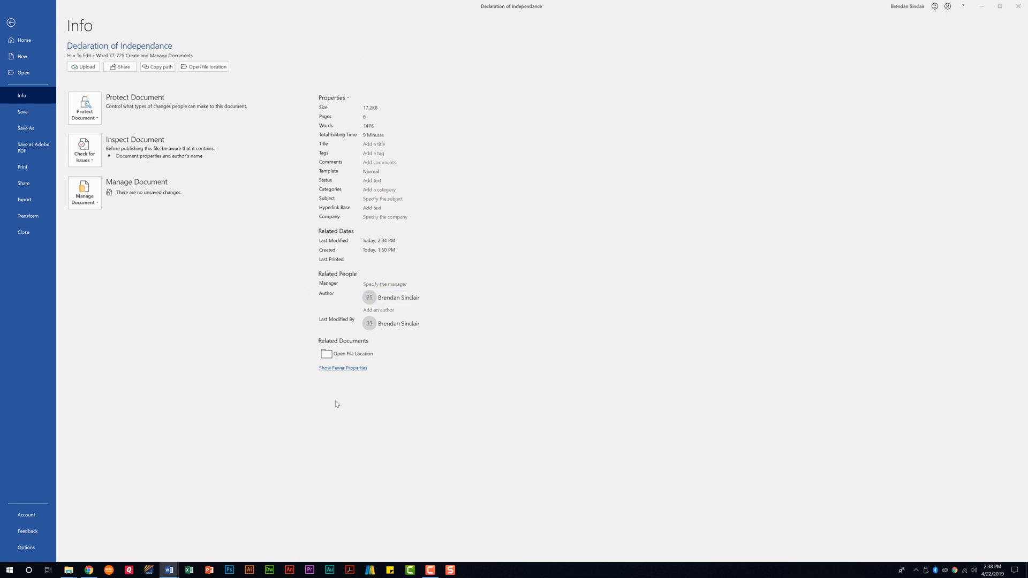
mouse_move(351, 376)
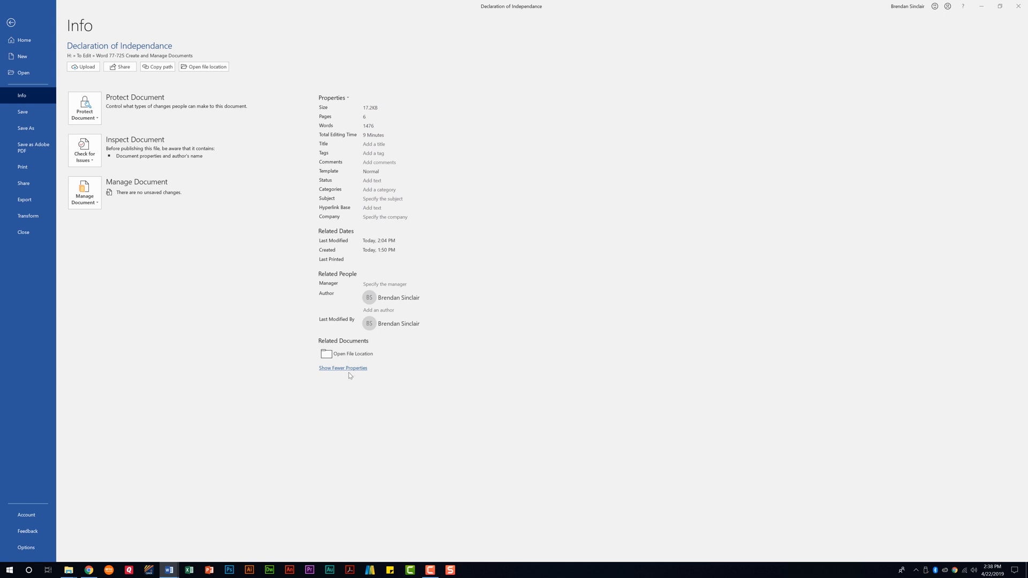
click(397, 190)
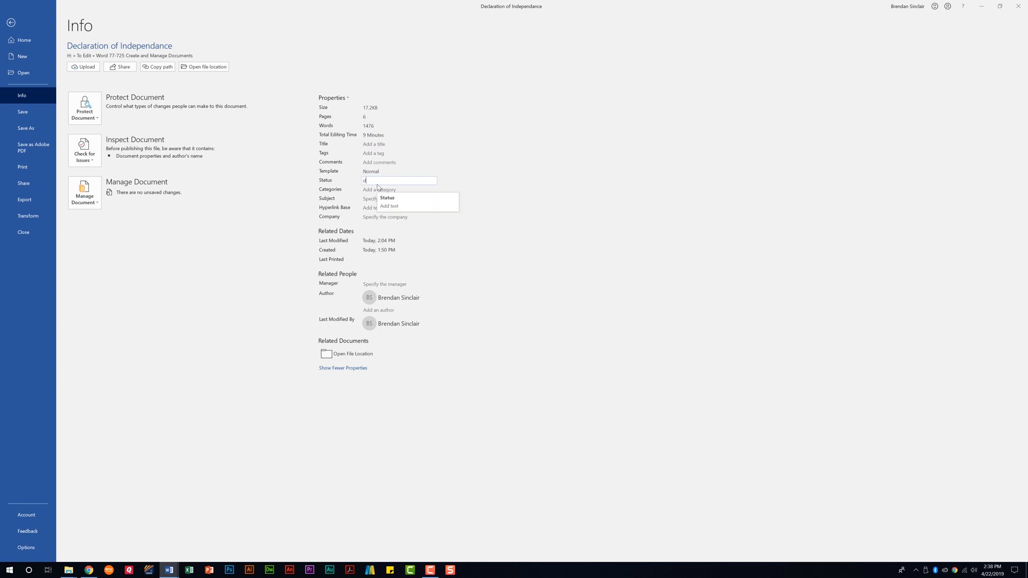
text(draft)
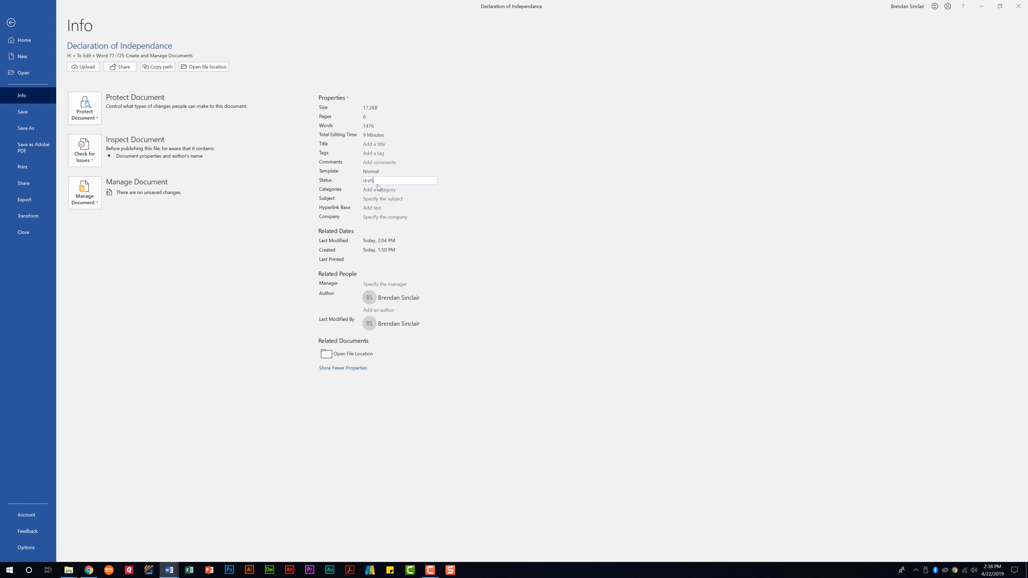
click(398, 190)
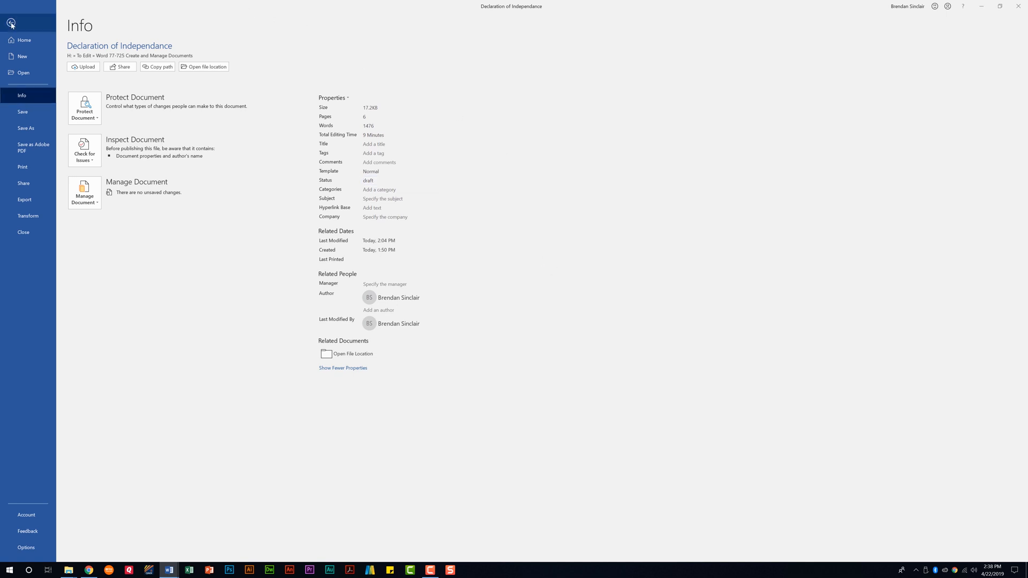
click(10, 24)
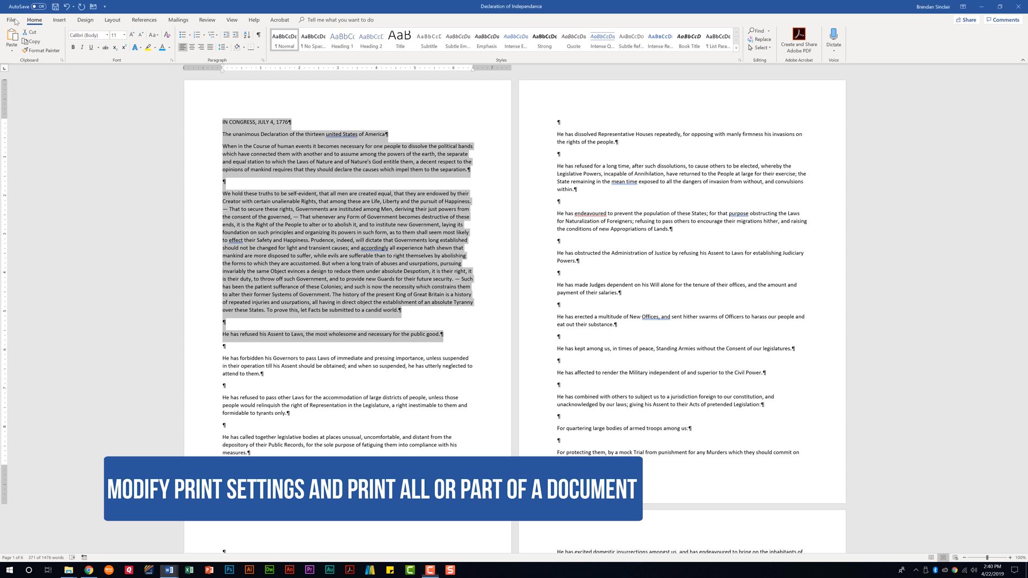
Step: Enter pages 1-2, 4 in Print settings, leaving Pages Per Sheet unchanged
click(11, 19)
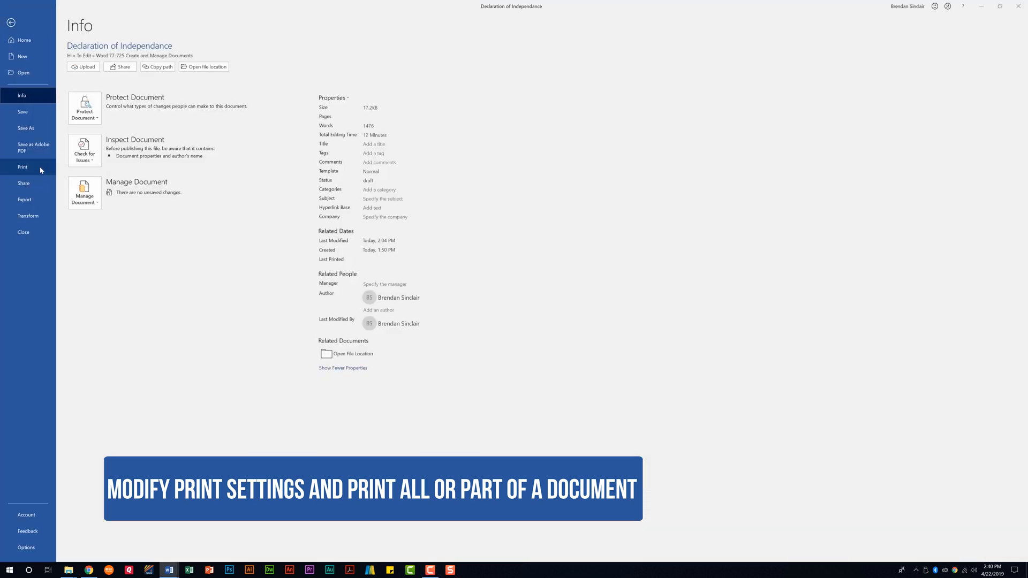
click(23, 167)
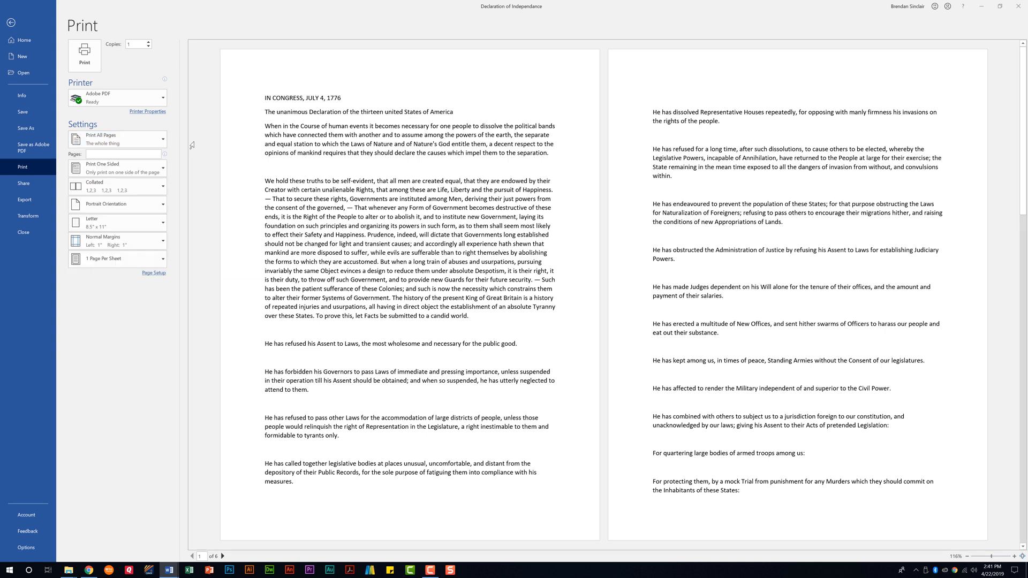
click(124, 153)
text(1-2, 4)
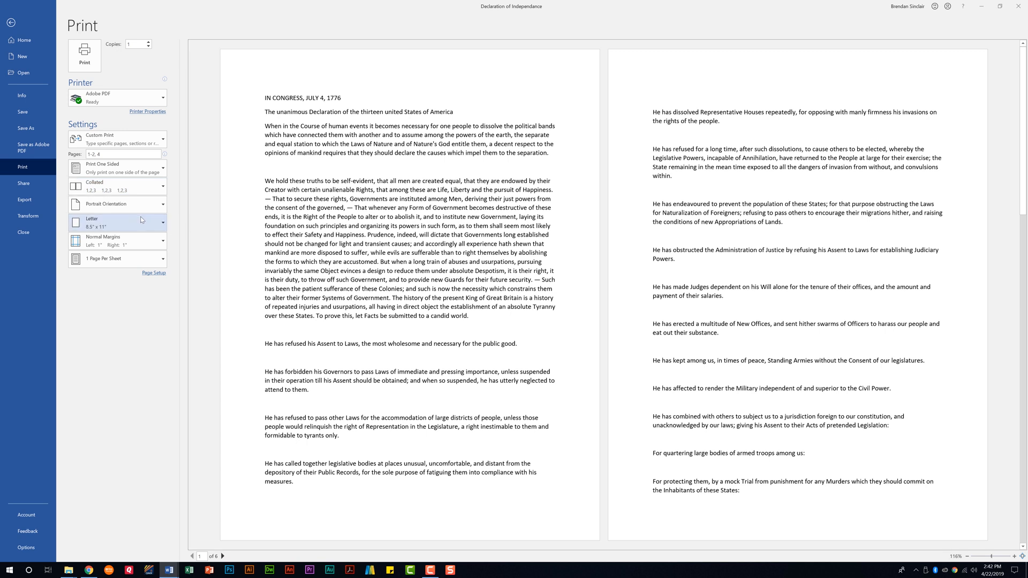
mouse_move(149, 240)
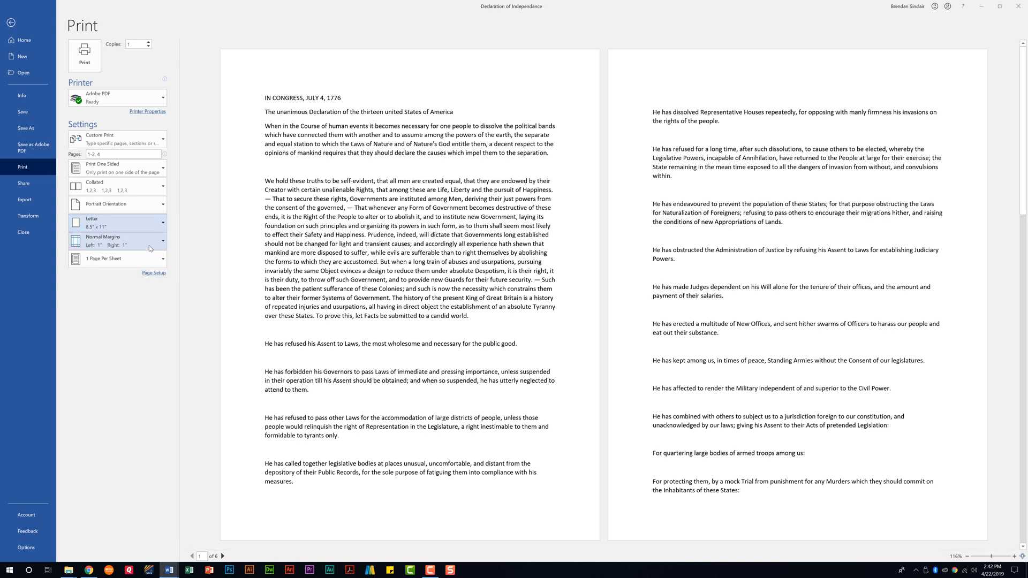
click(117, 258)
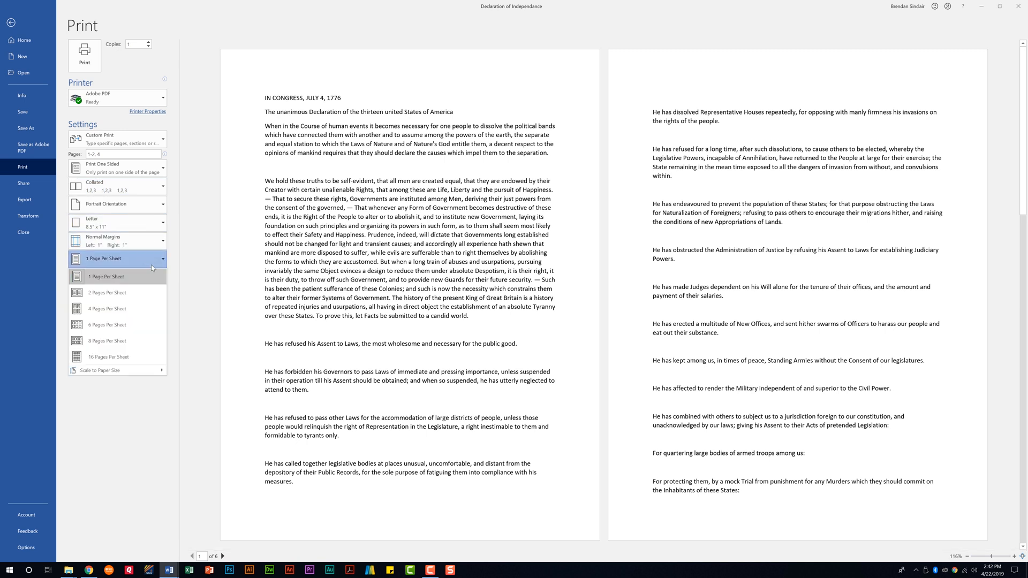
mouse_move(106, 308)
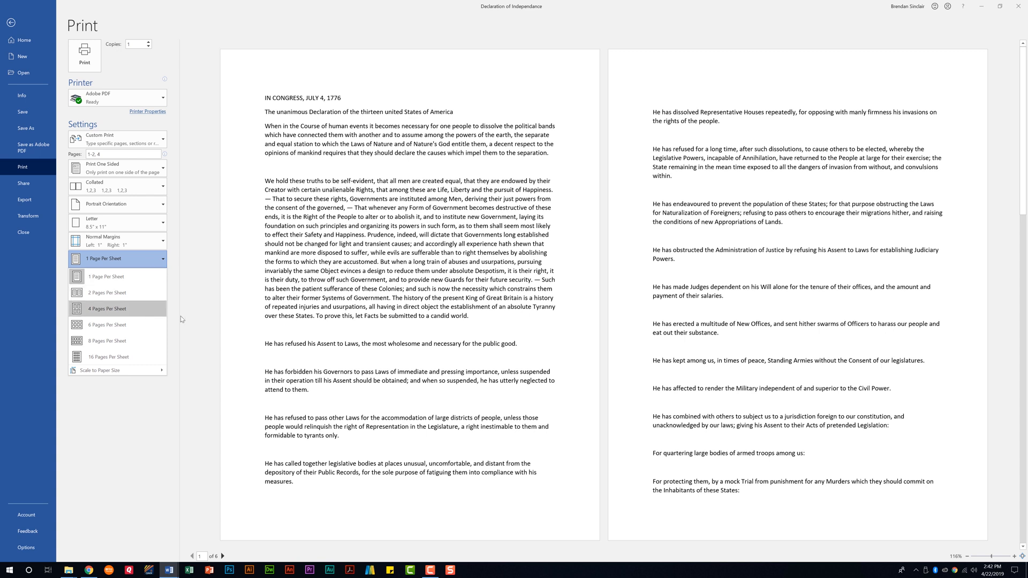
click(107, 277)
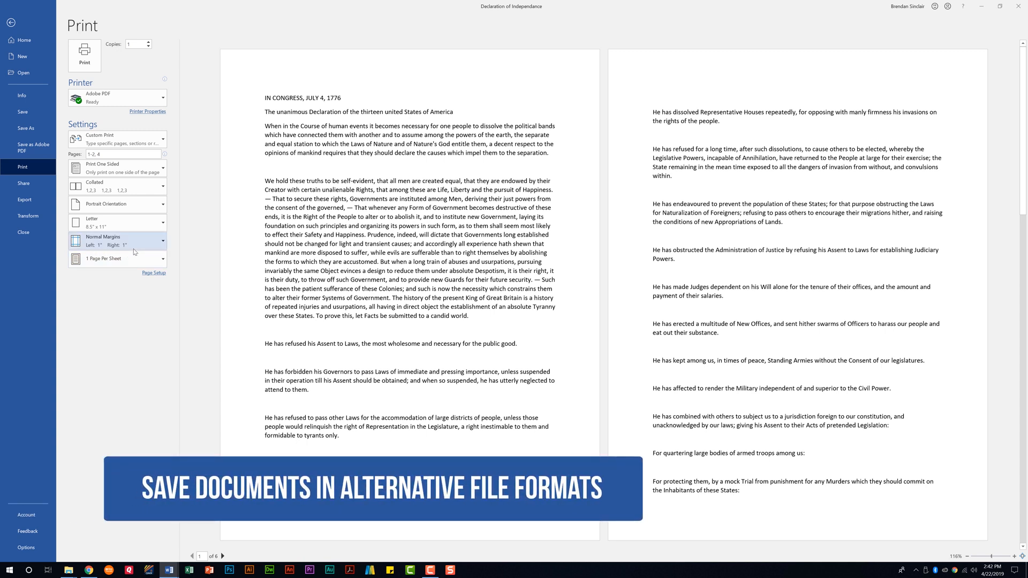
mouse_move(24, 199)
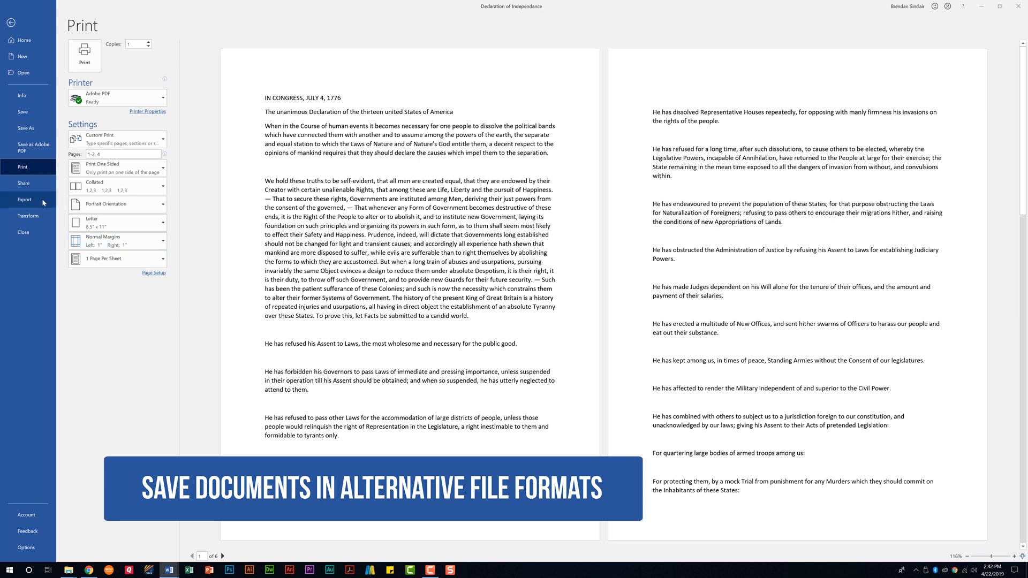
Step: Open Export's Publish as PDF or XPS dialog, keep PDF type, then cancel
click(25, 200)
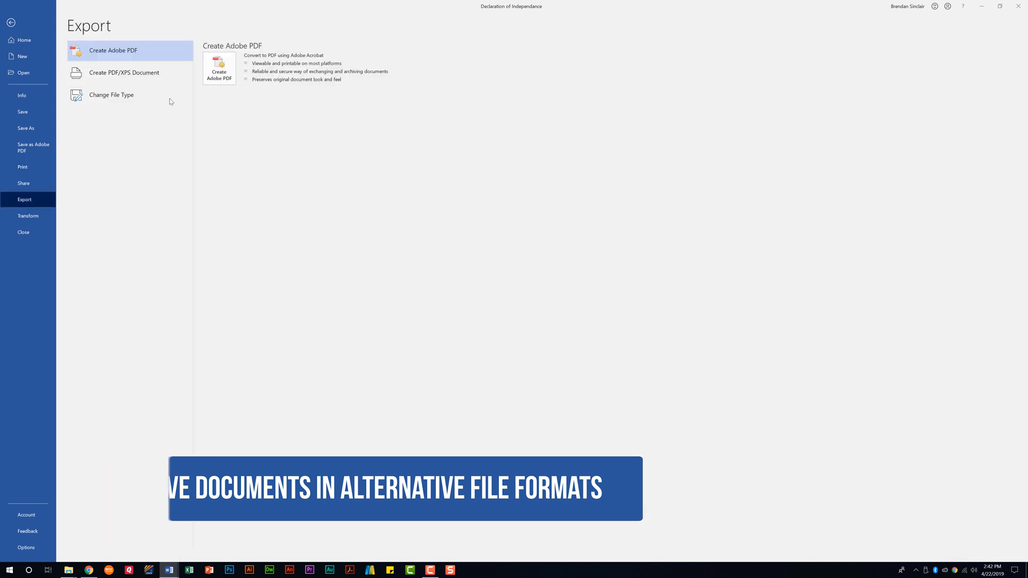
click(124, 72)
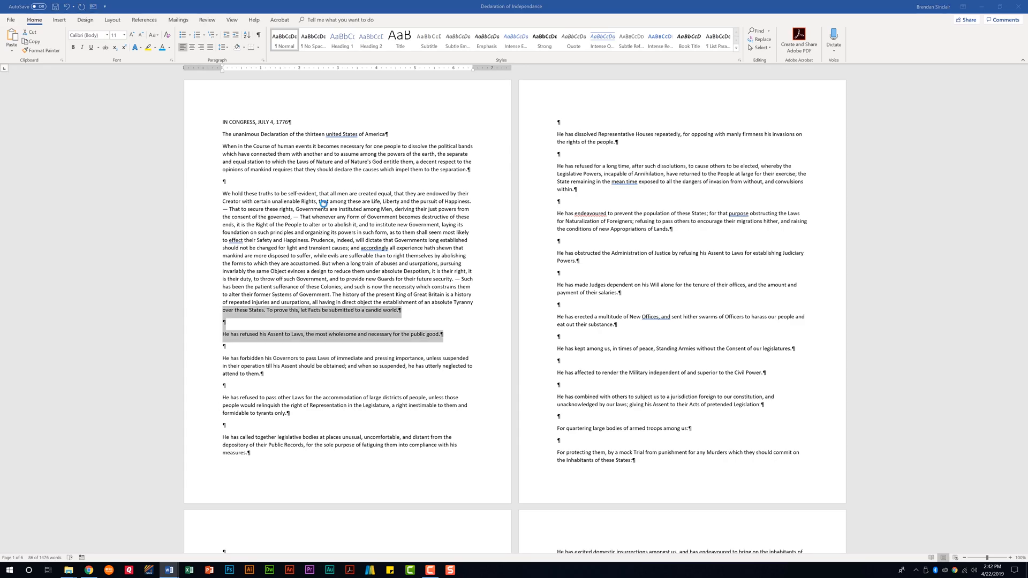
click(798, 41)
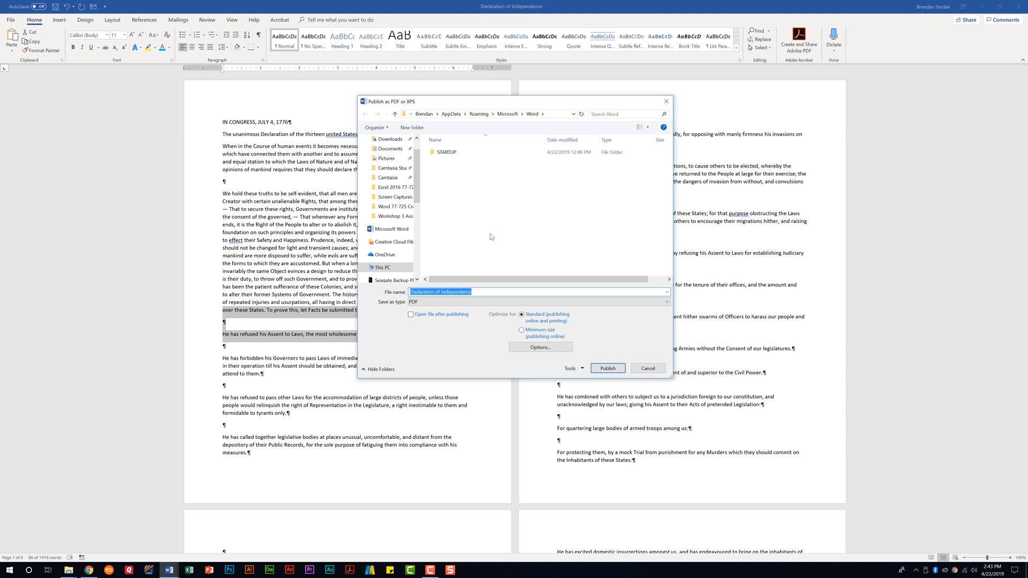
click(666, 302)
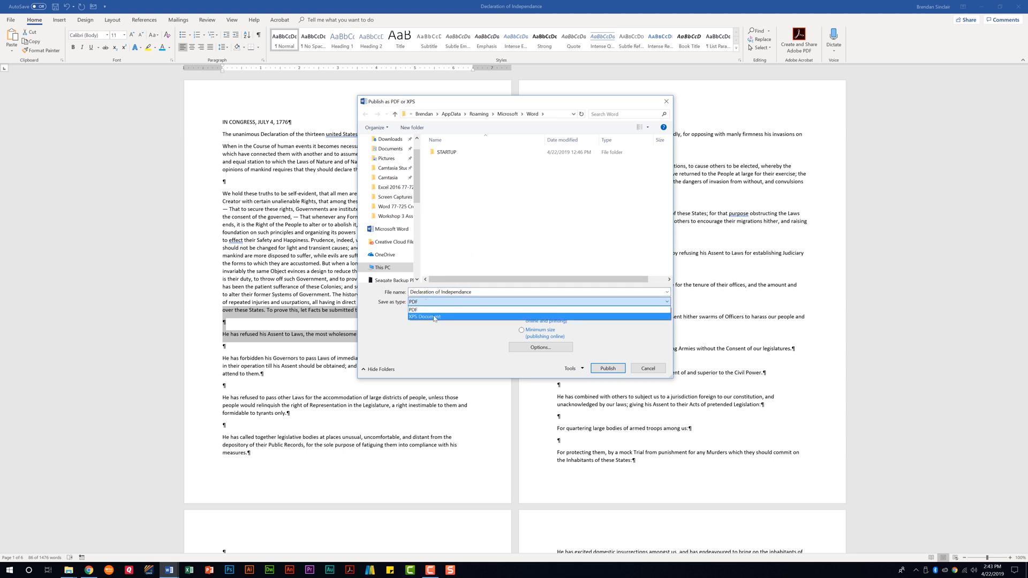
click(414, 309)
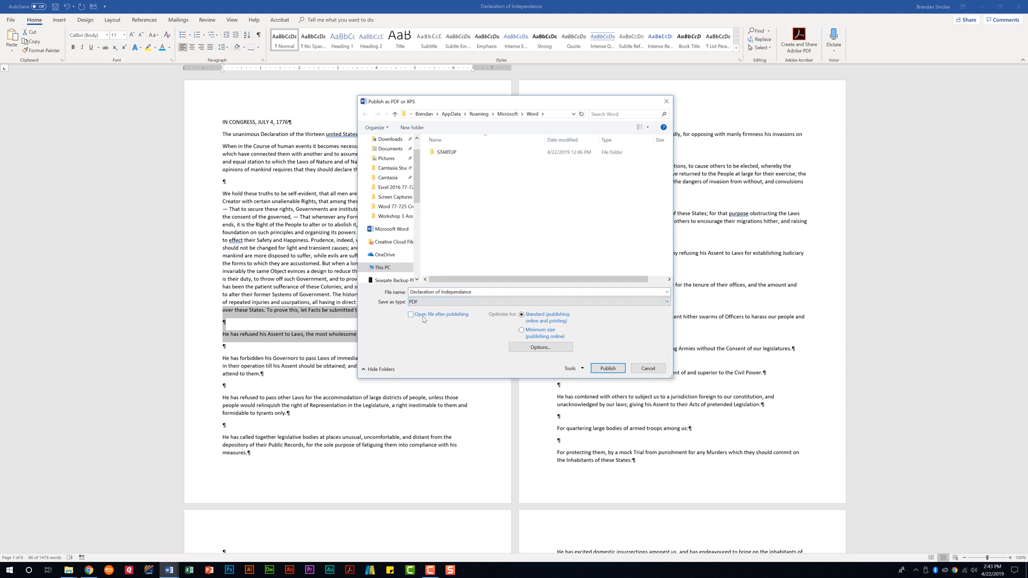
mouse_move(633, 354)
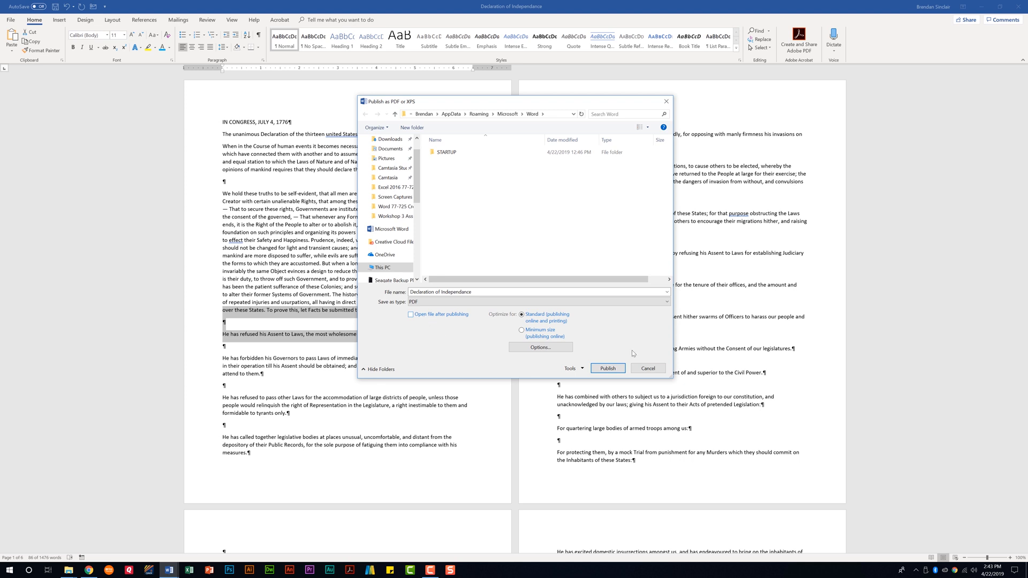
mouse_move(540, 347)
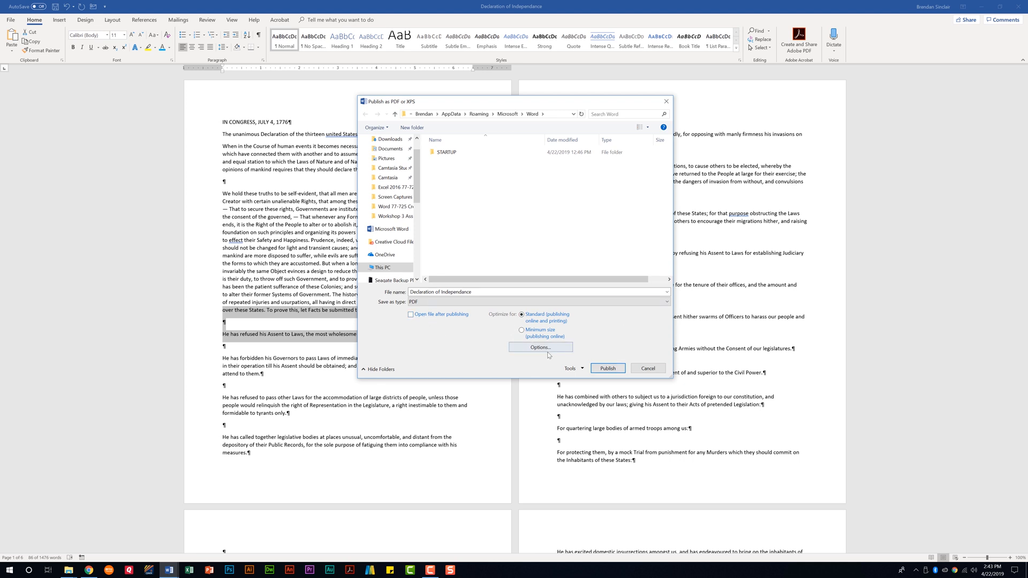
click(648, 368)
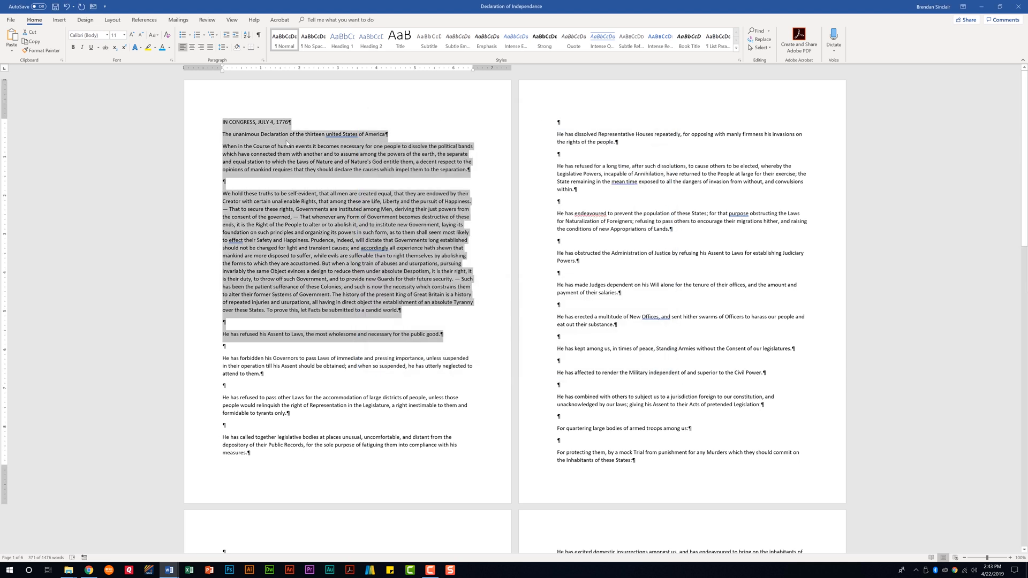
Step: Open the Save As dialog and browse file types, keeping Word Document
click(11, 19)
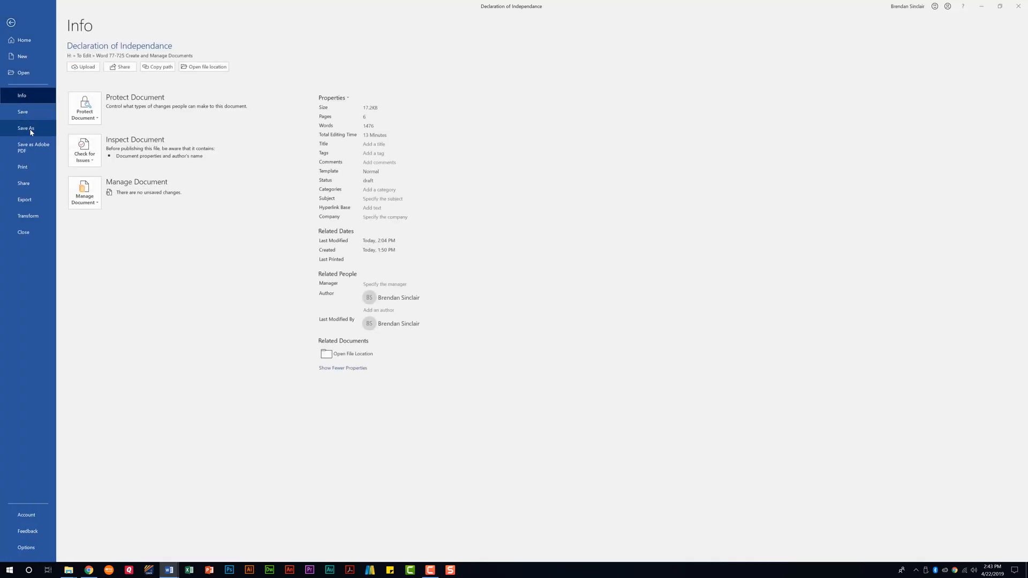
click(26, 128)
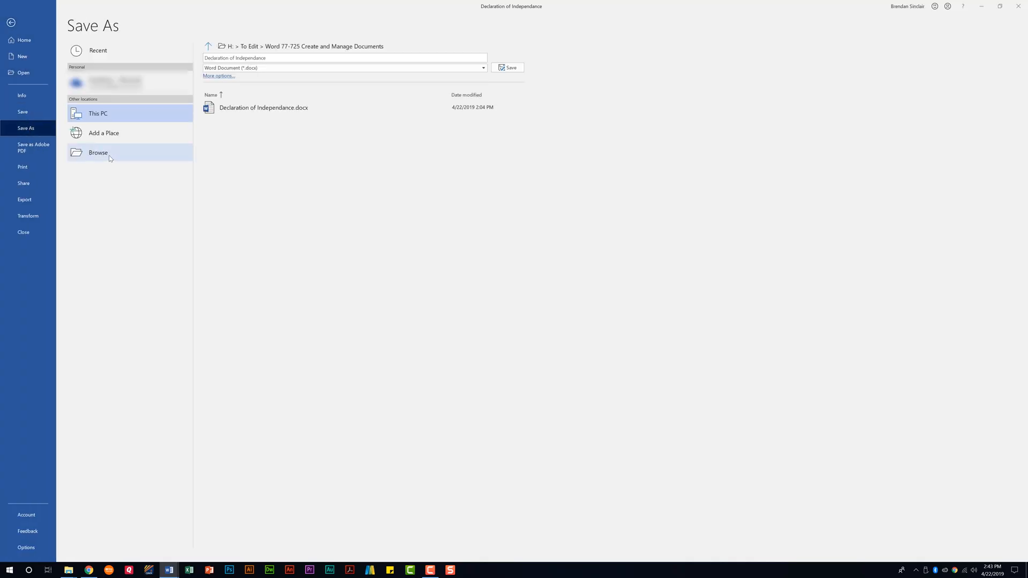
click(98, 153)
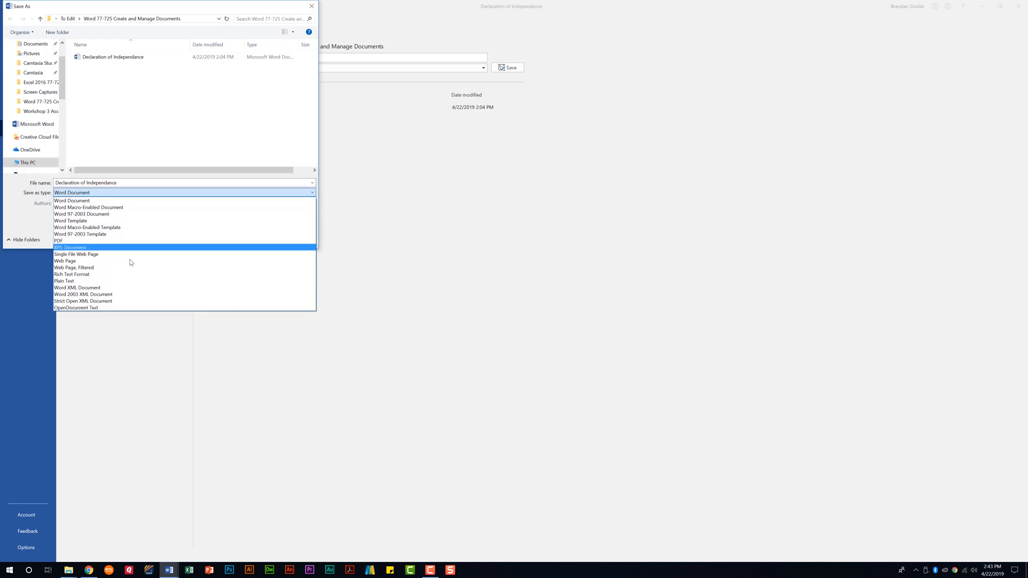
mouse_move(145, 208)
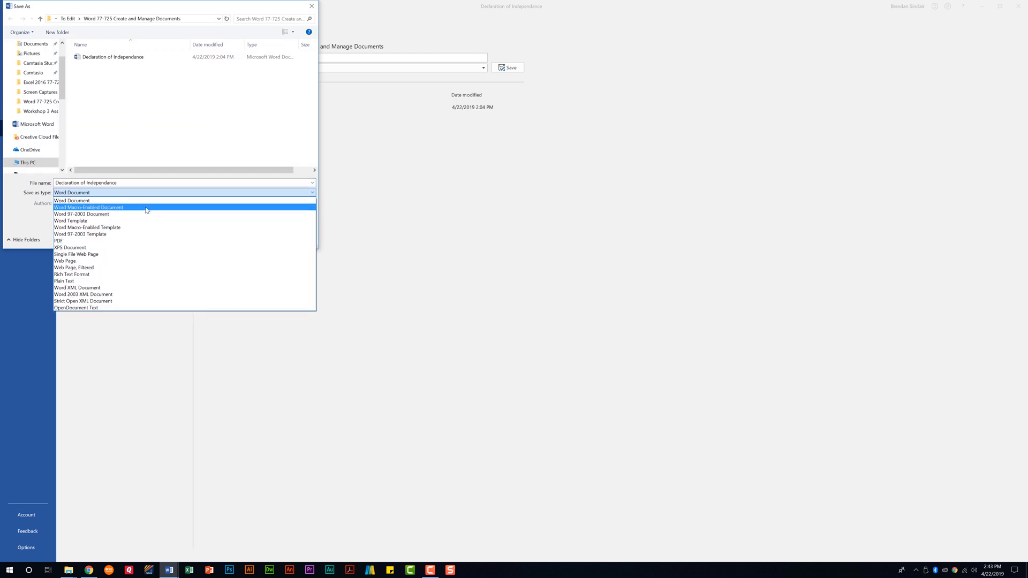
mouse_move(123, 221)
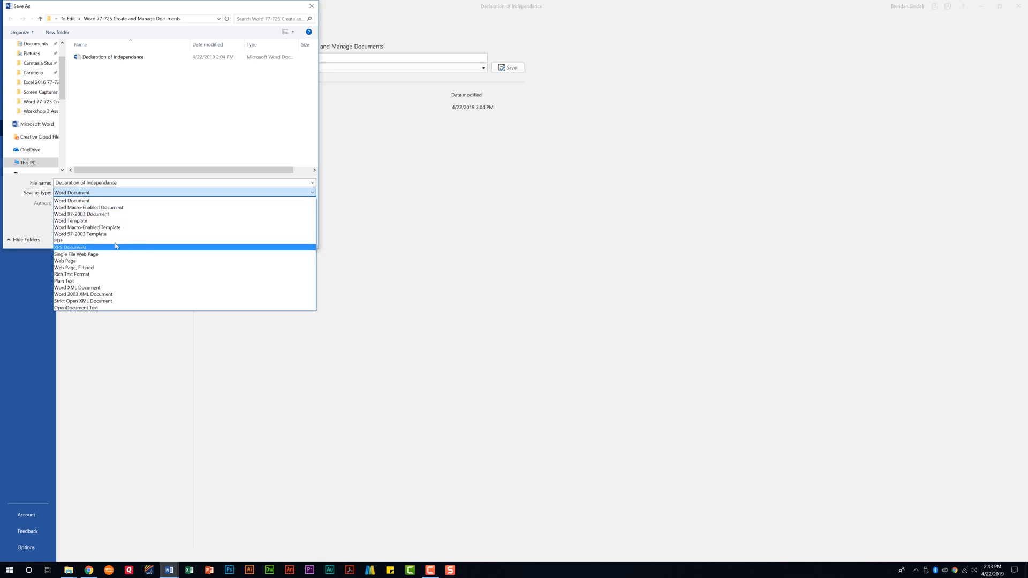
mouse_move(158, 255)
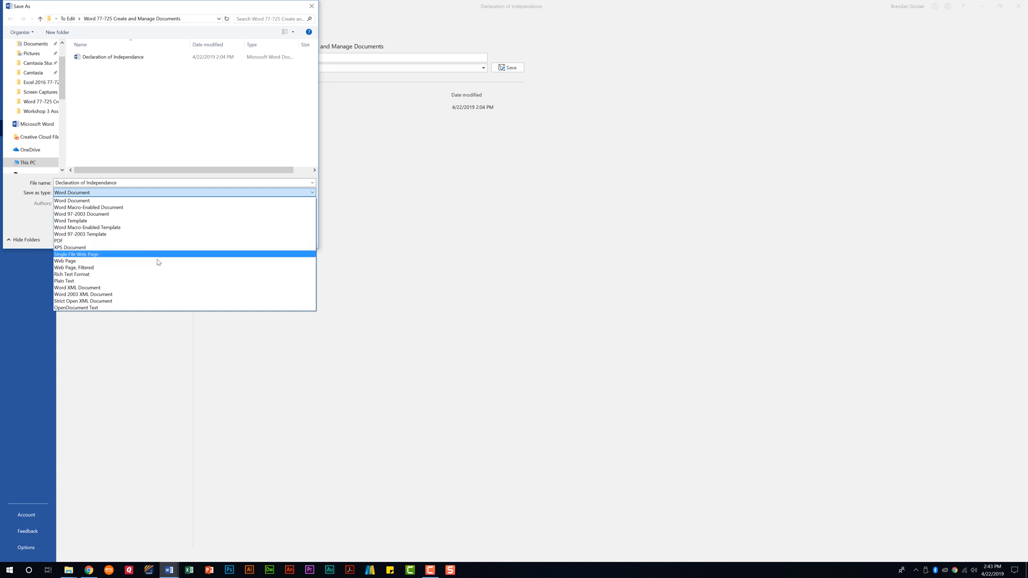
click(71, 192)
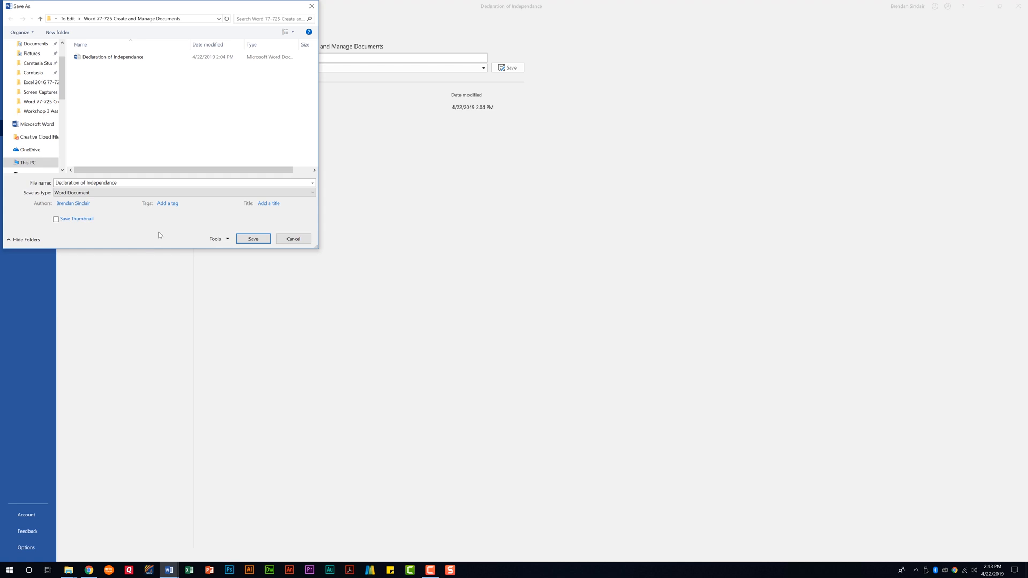
mouse_move(255, 233)
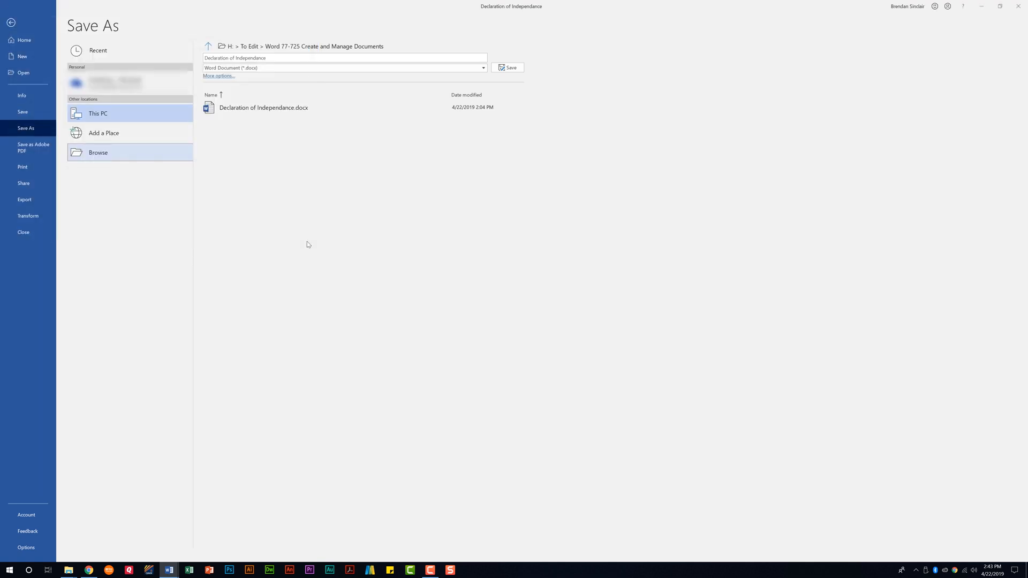
mouse_move(301, 239)
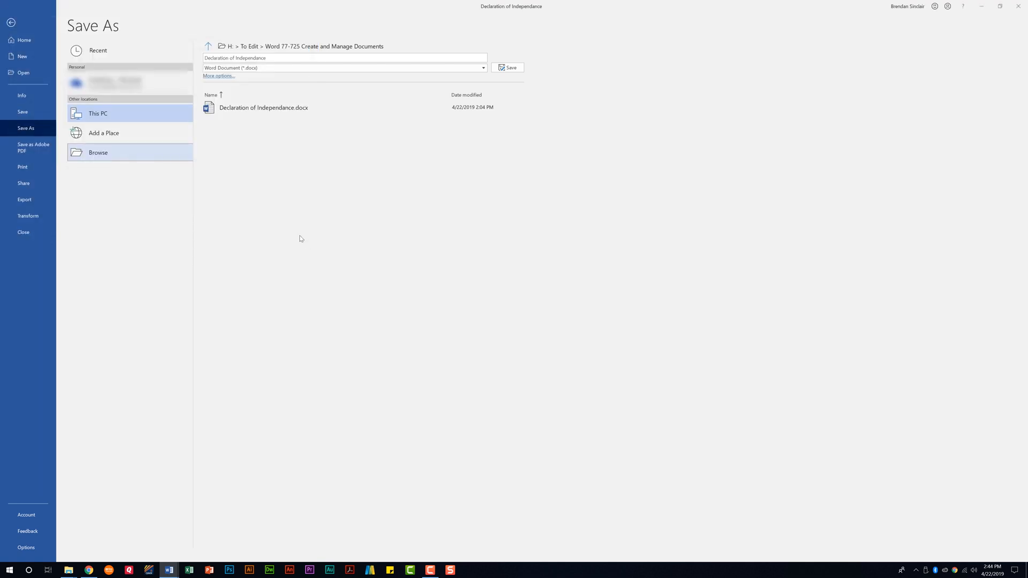
Step: Choose Inspect Document under Check for Issues on the Info page
click(21, 96)
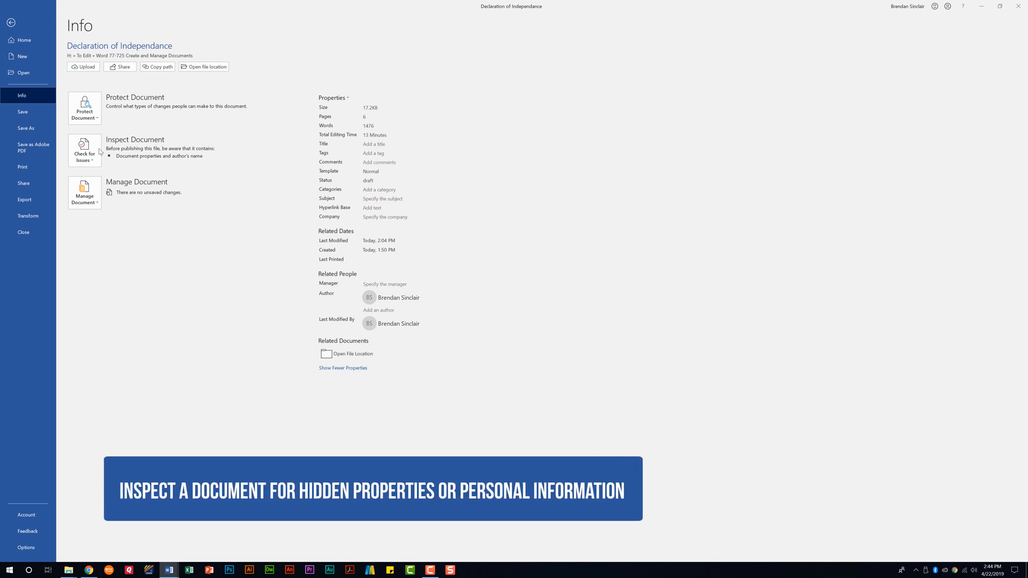
click(85, 150)
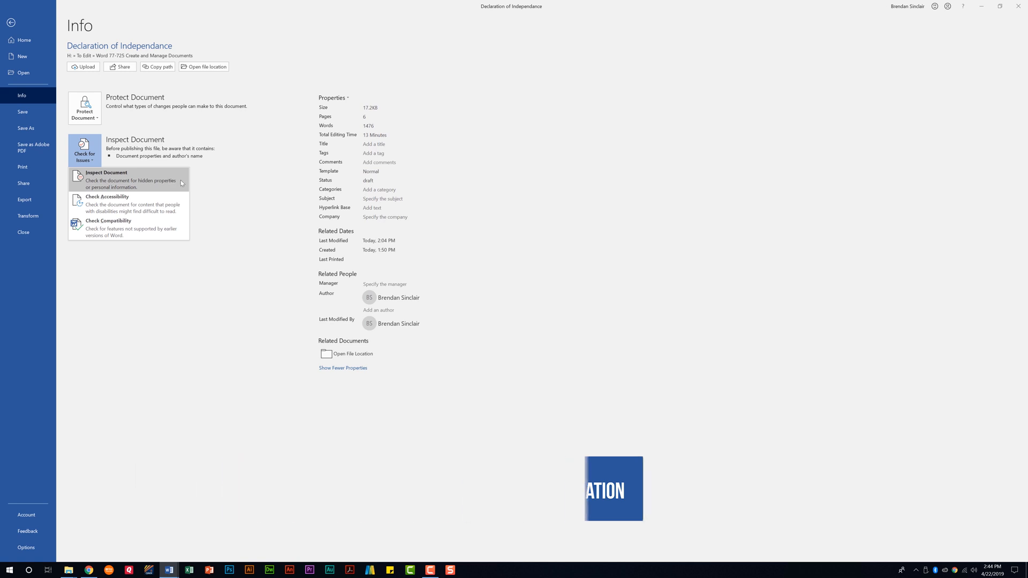
mouse_move(132, 194)
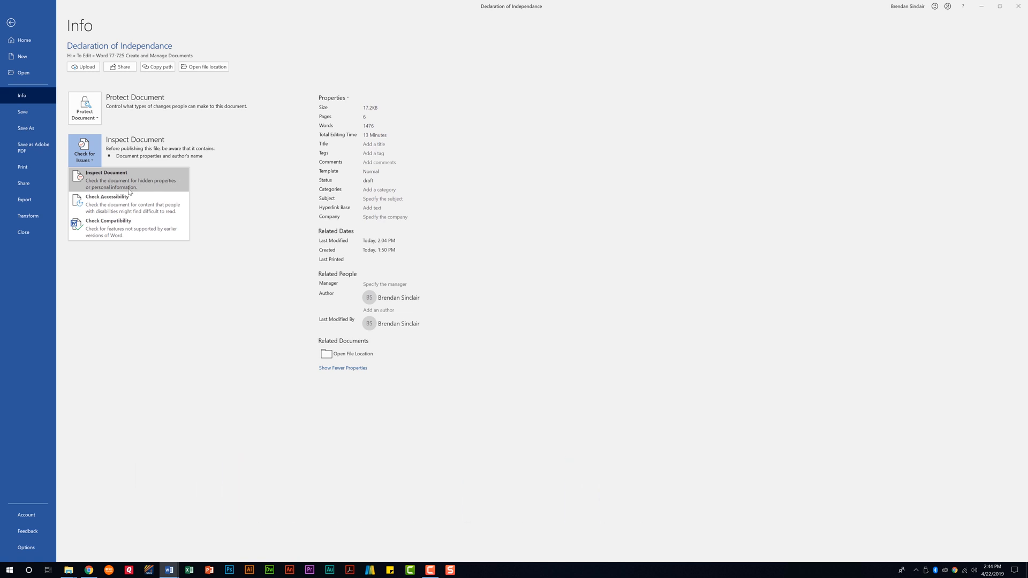
click(105, 172)
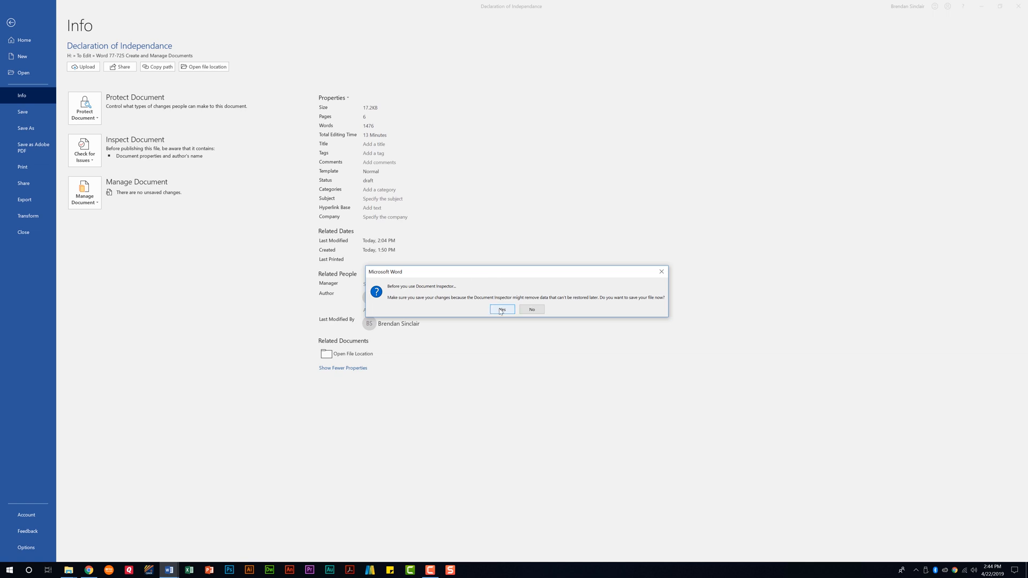
Step: Save, run the inspection, Remove All document properties and personal information, and close
click(502, 309)
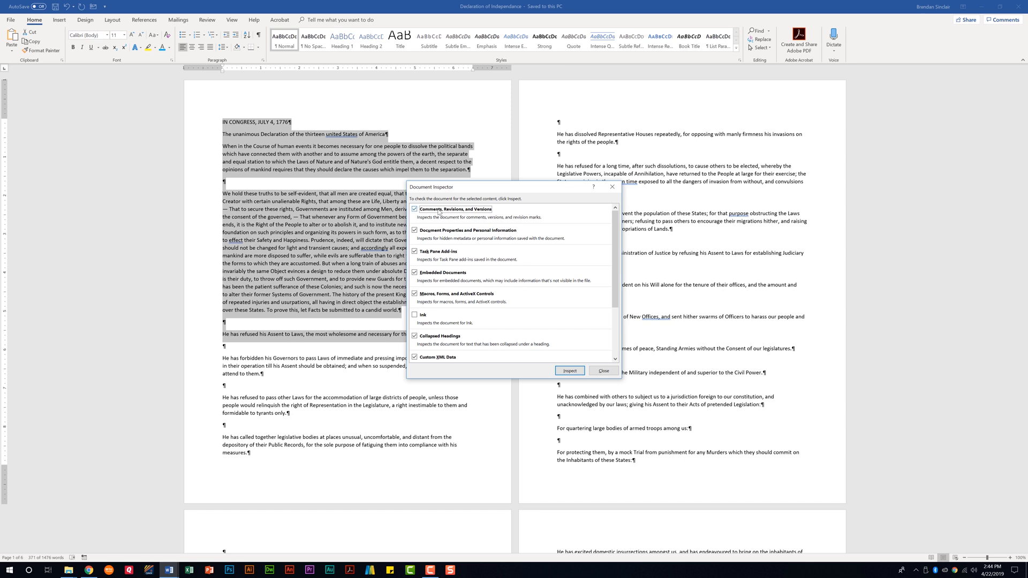
scroll(down, 3)
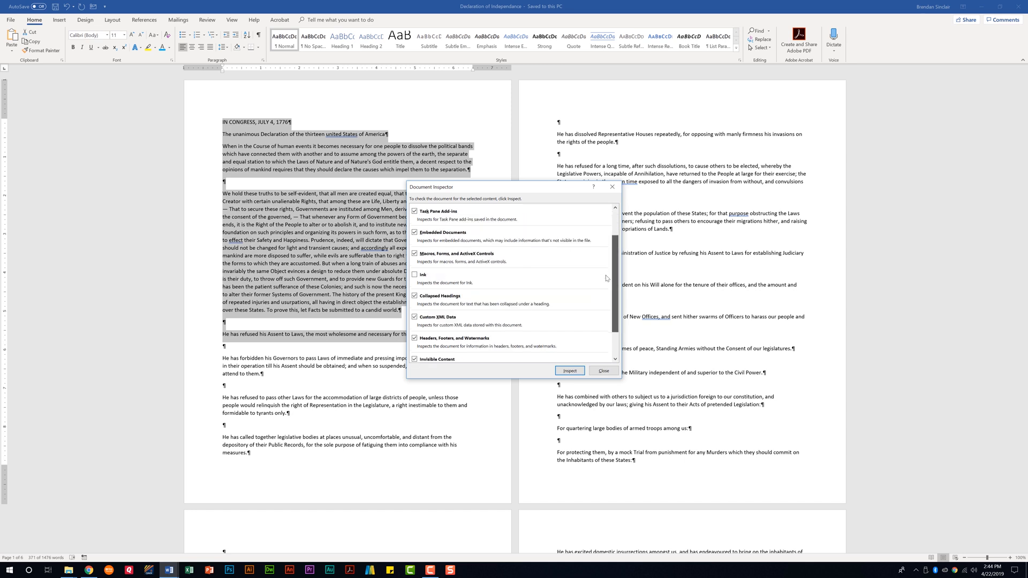
scroll(up, 3)
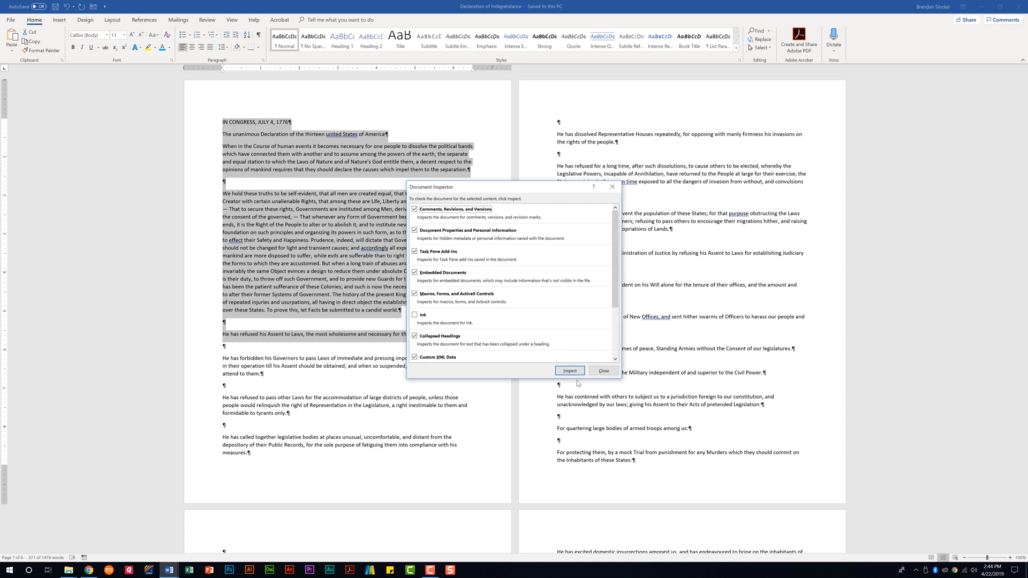
click(569, 371)
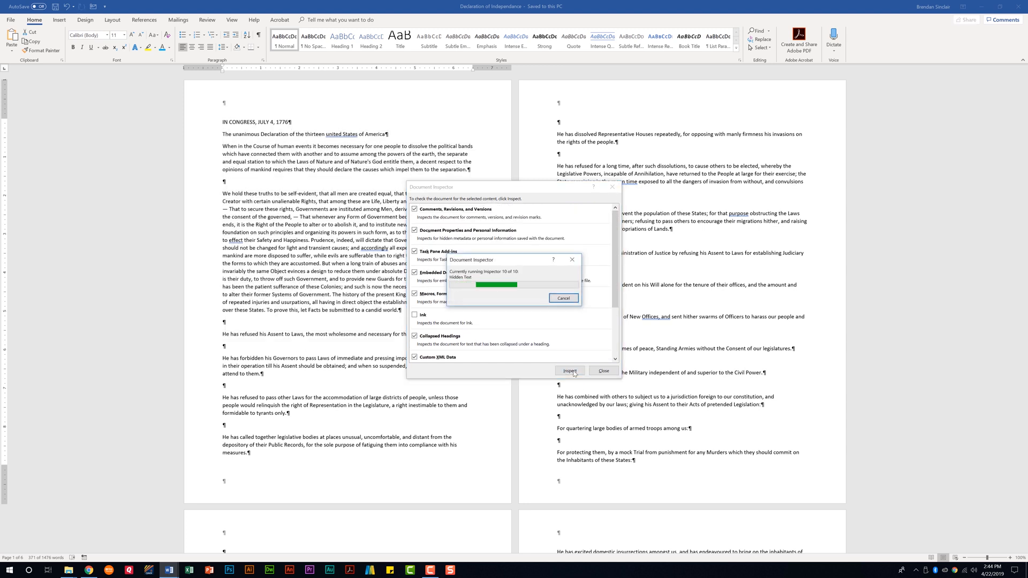
click(570, 370)
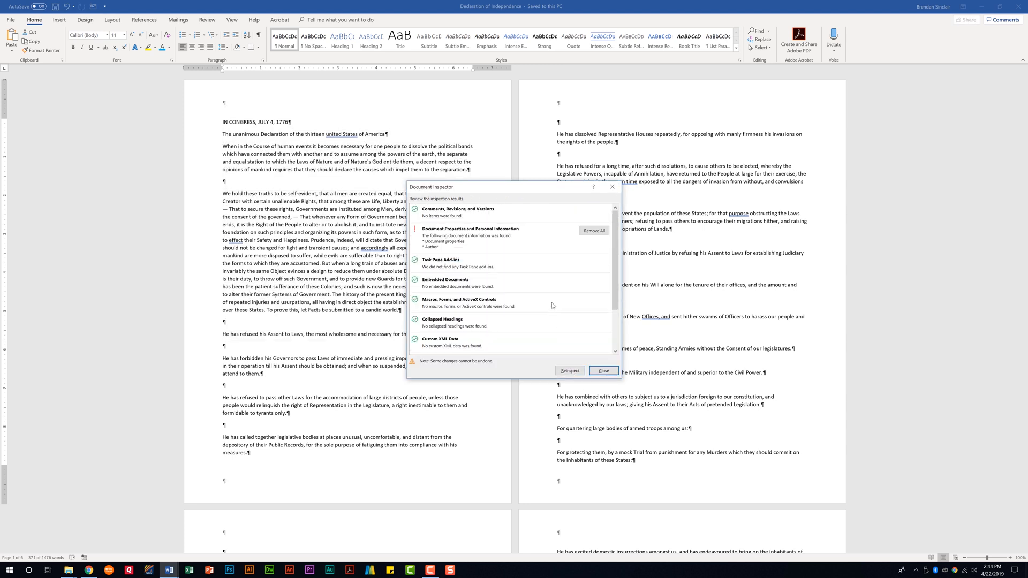
mouse_move(503, 283)
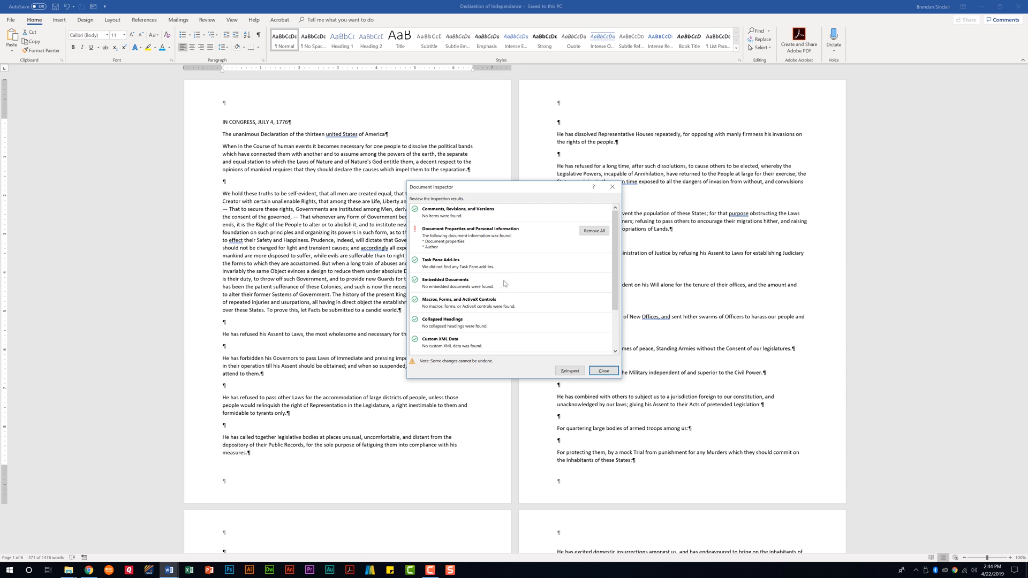
mouse_move(433, 250)
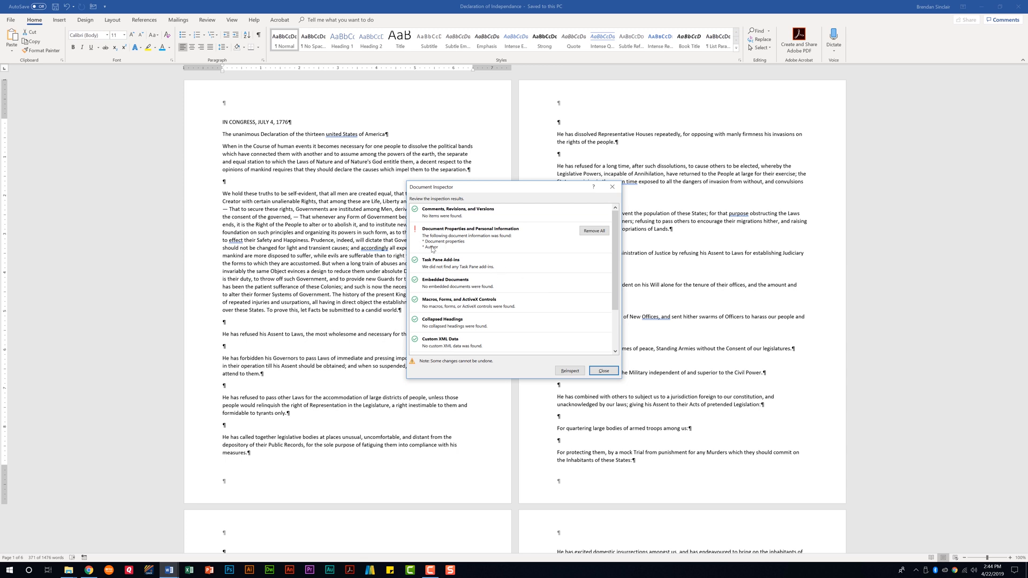
mouse_move(507, 248)
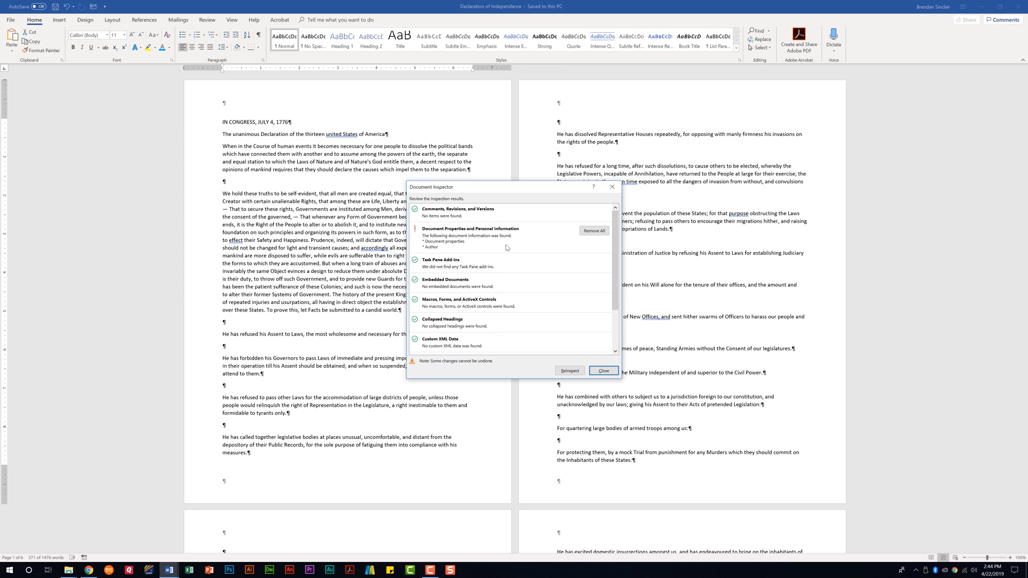
mouse_move(594, 231)
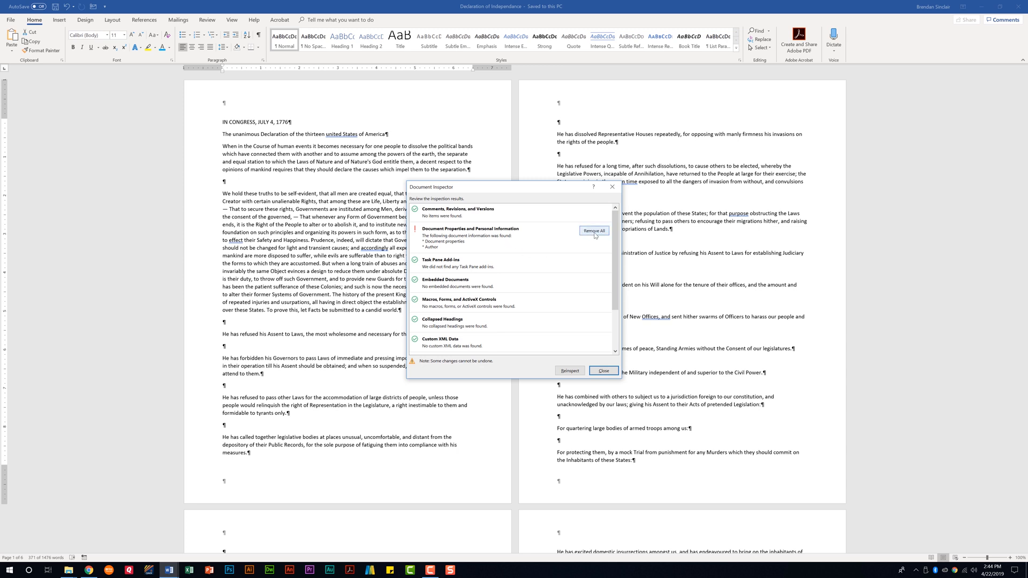
click(593, 230)
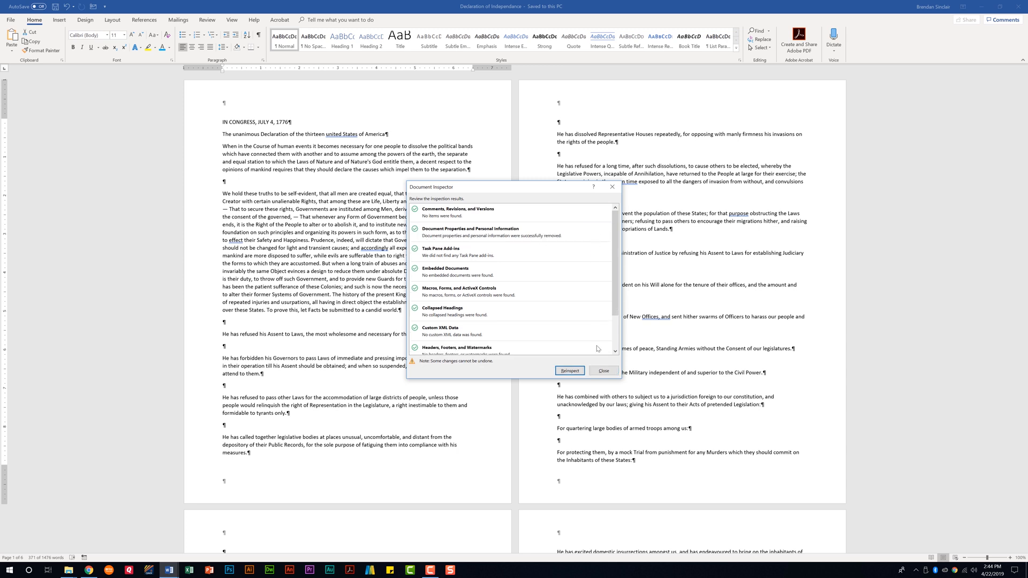
mouse_move(583, 364)
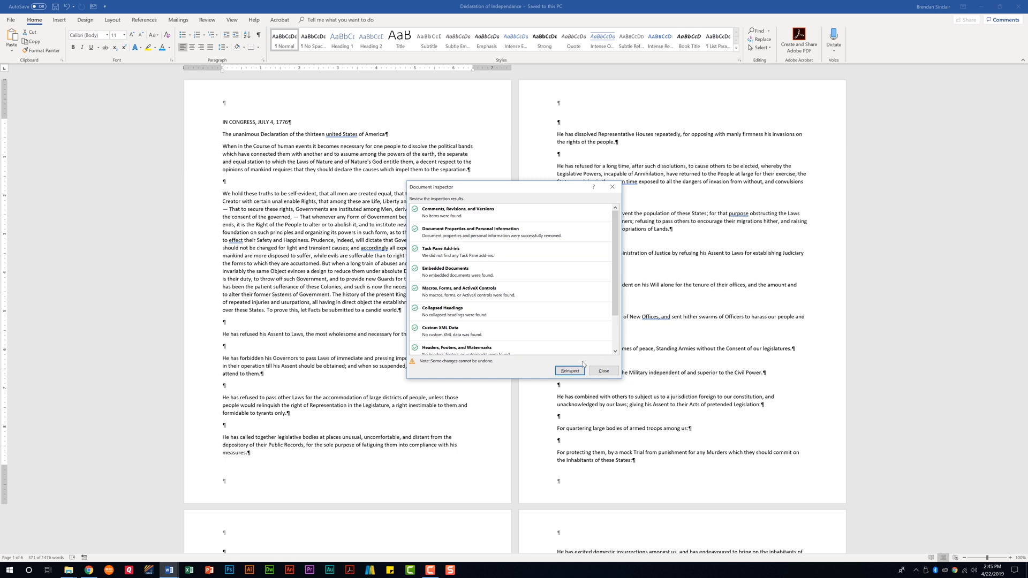
click(602, 371)
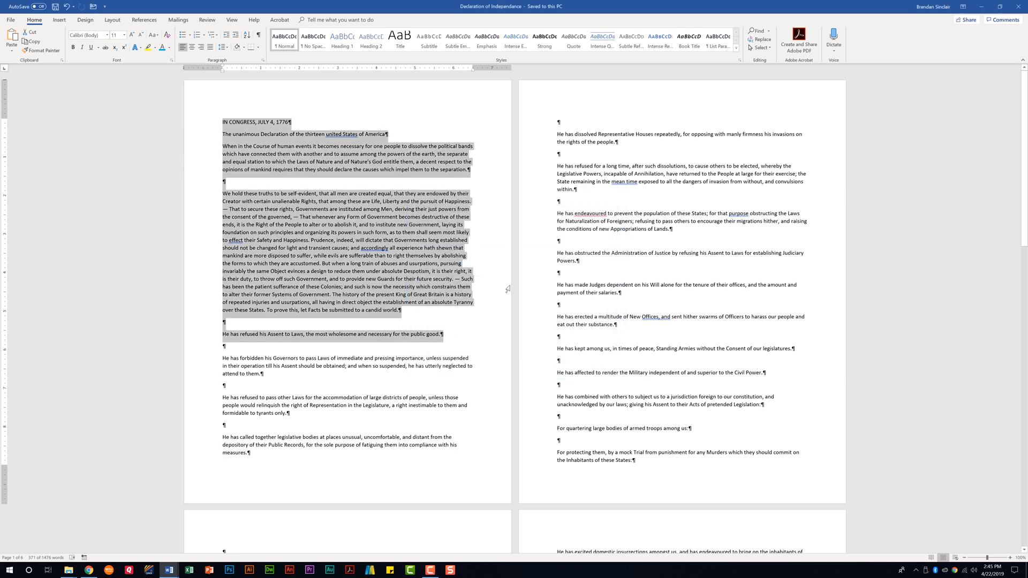
Step: Run Check Accessibility from File > Info > Check for Issues
click(11, 19)
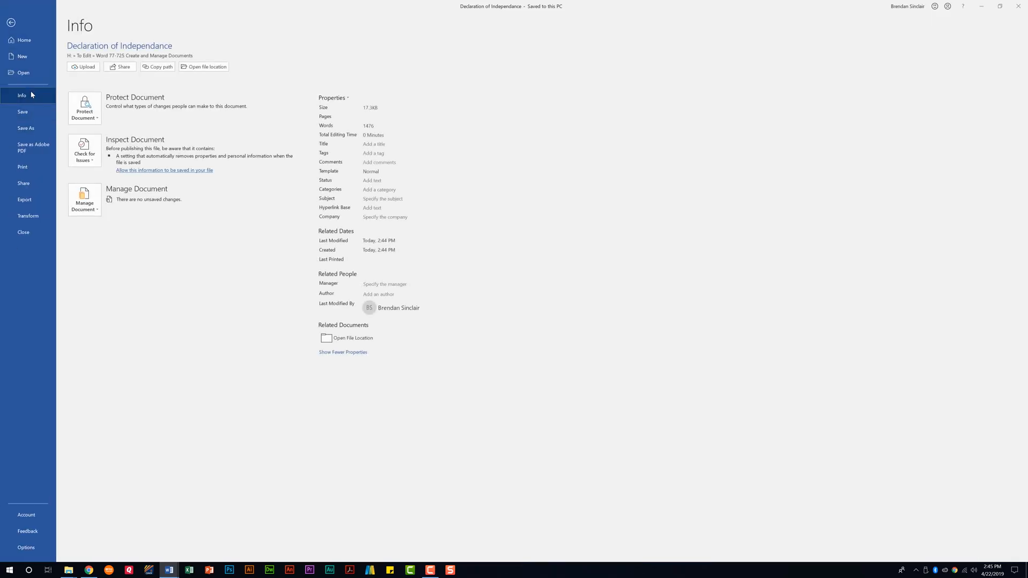
click(84, 150)
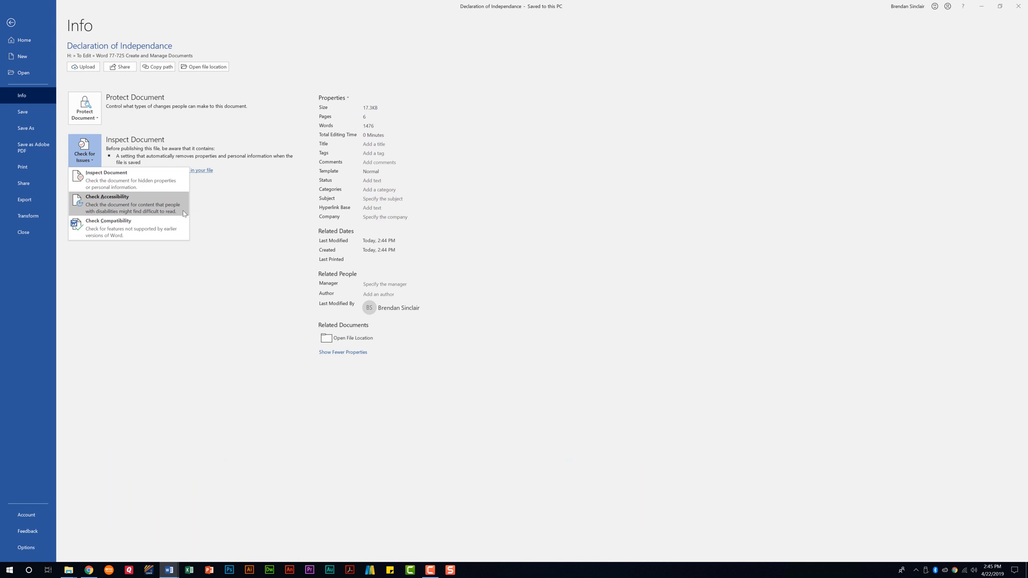
click(108, 199)
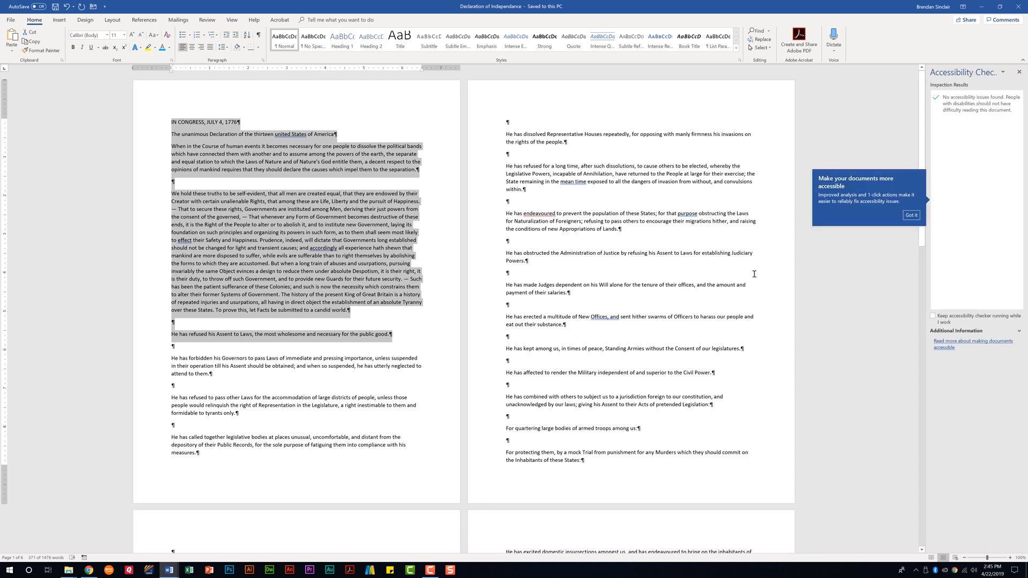
mouse_move(590, 187)
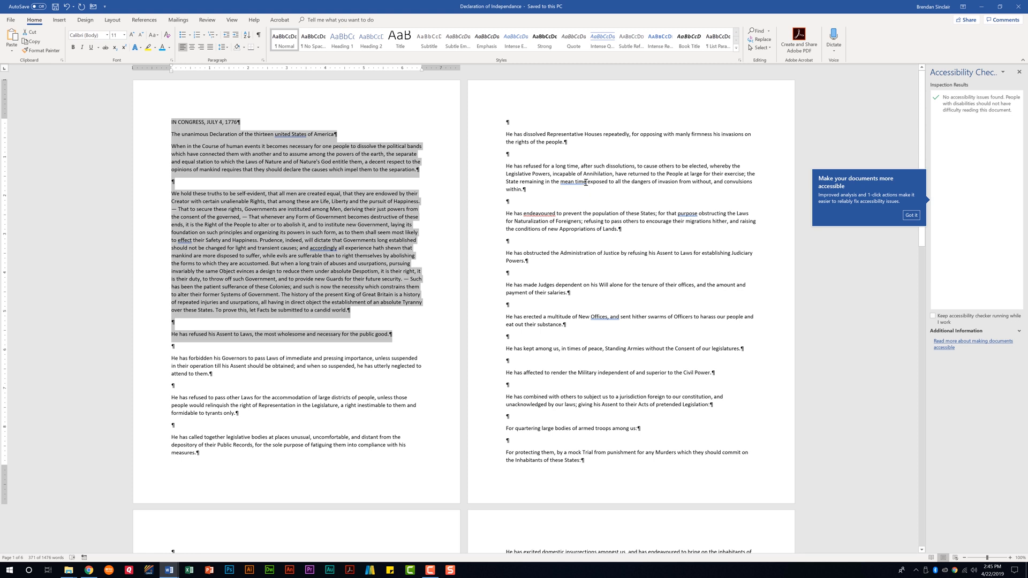
mouse_move(584, 182)
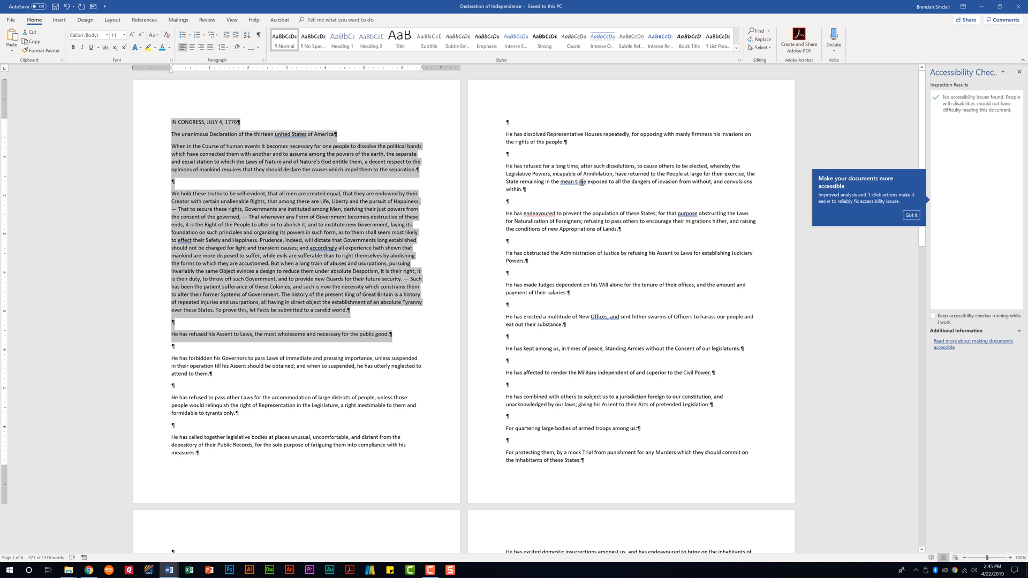
mouse_move(695, 181)
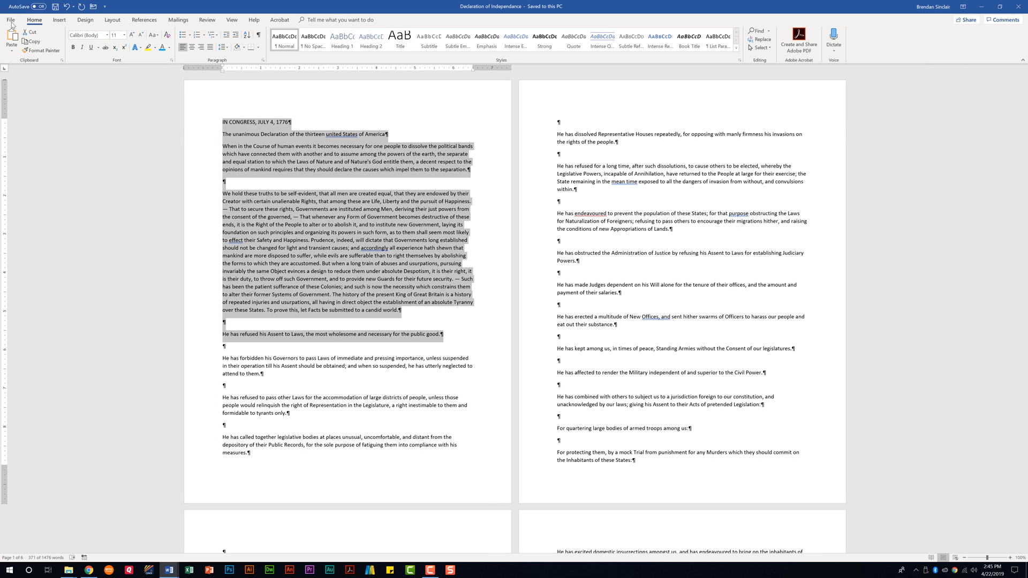
Step: Run the Compatibility Checker from File > Info, view the versions list, and close with no issues
click(9, 20)
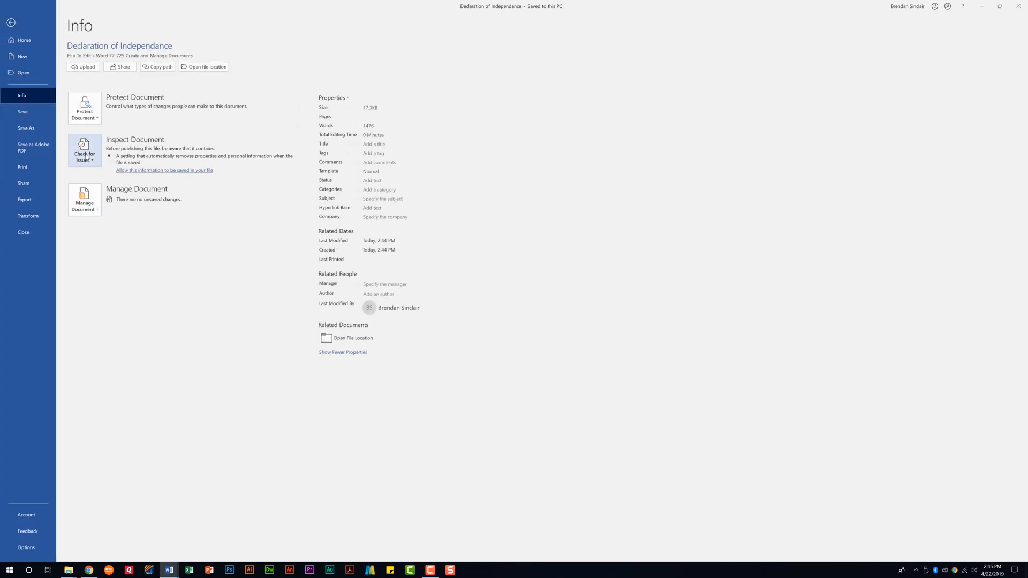
click(84, 150)
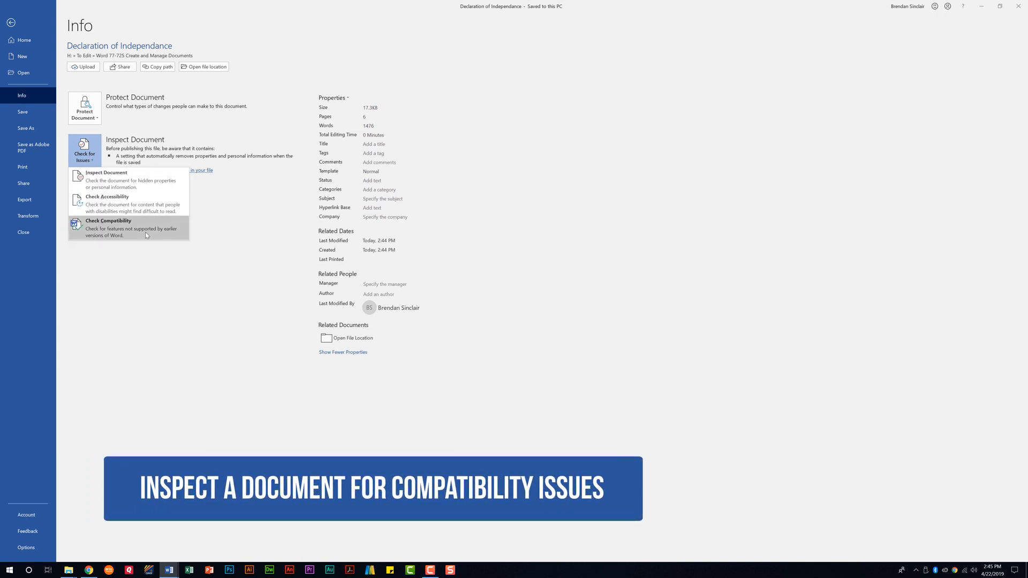
click(108, 227)
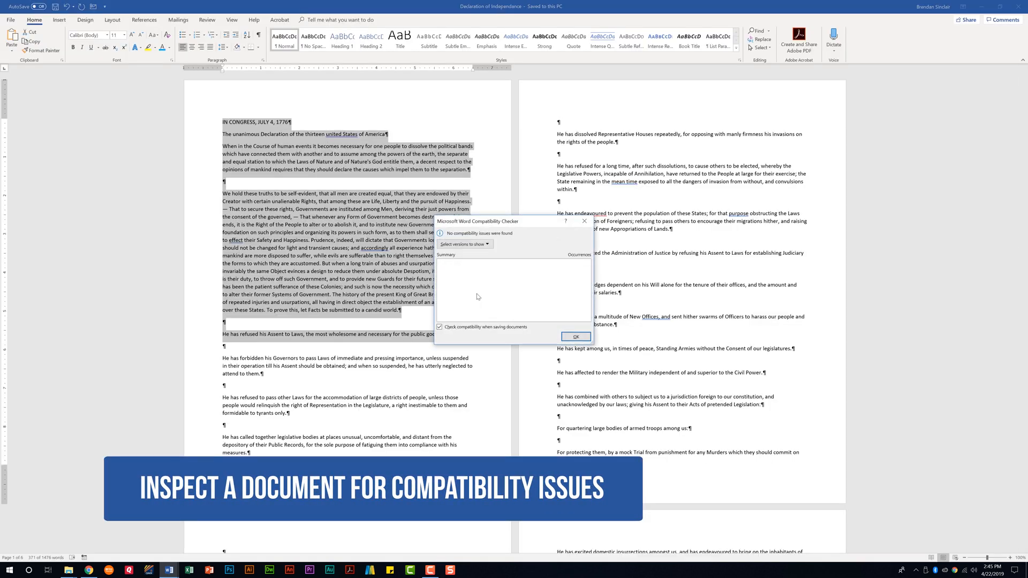
click(462, 244)
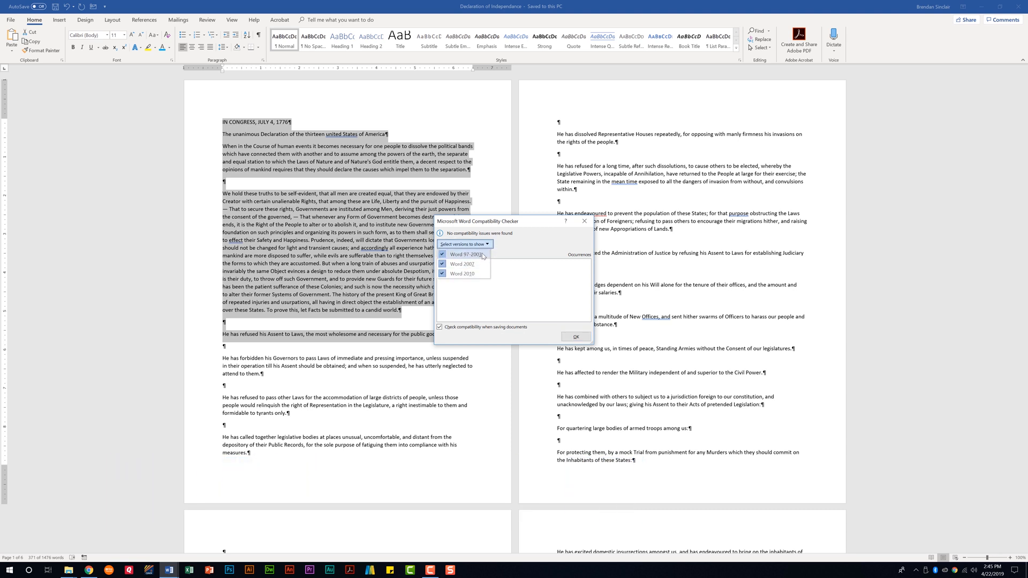
mouse_move(530, 264)
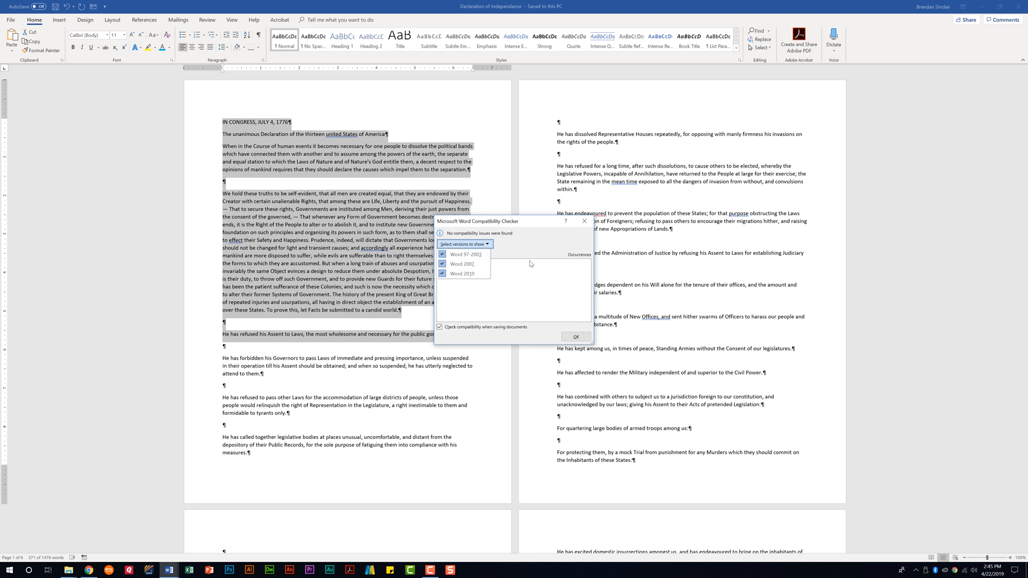
click(464, 244)
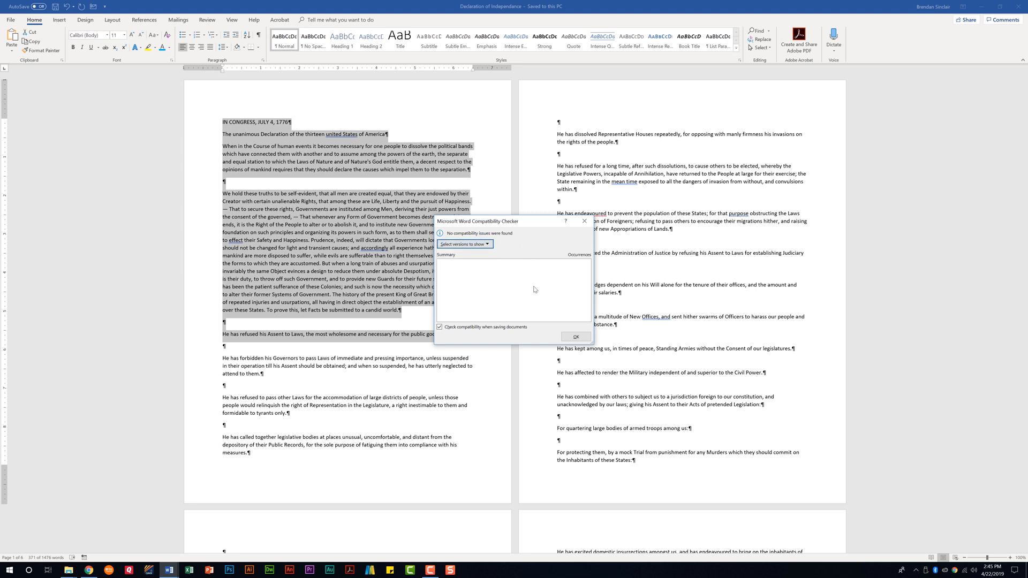
mouse_move(504, 275)
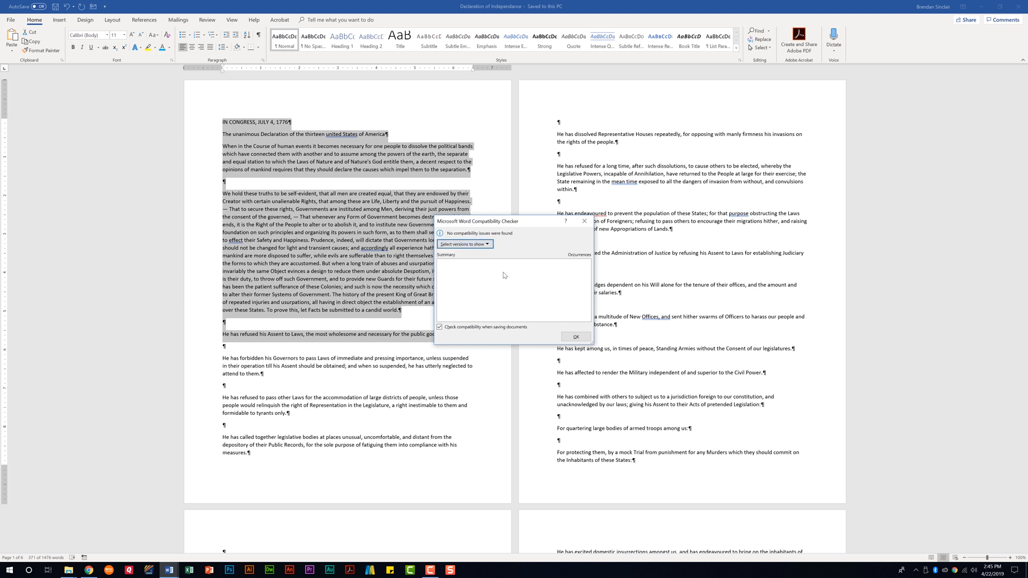
click(575, 337)
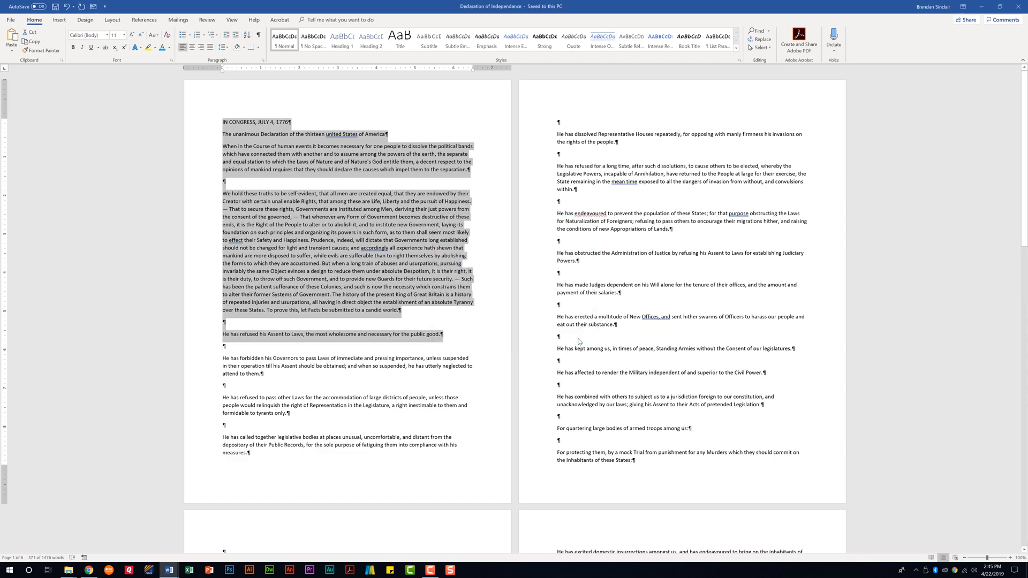